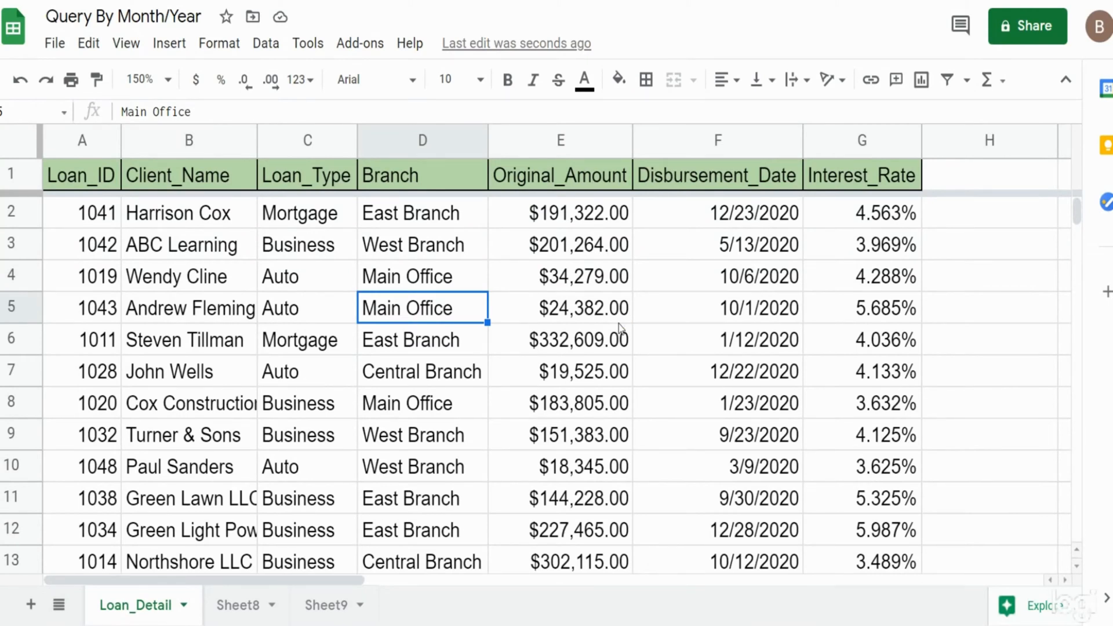
# Step: Add a blank Sheet18 and begin =QUERY({ in A2, switching to Loan_Detail for source data
pyautogui.click(716, 140)
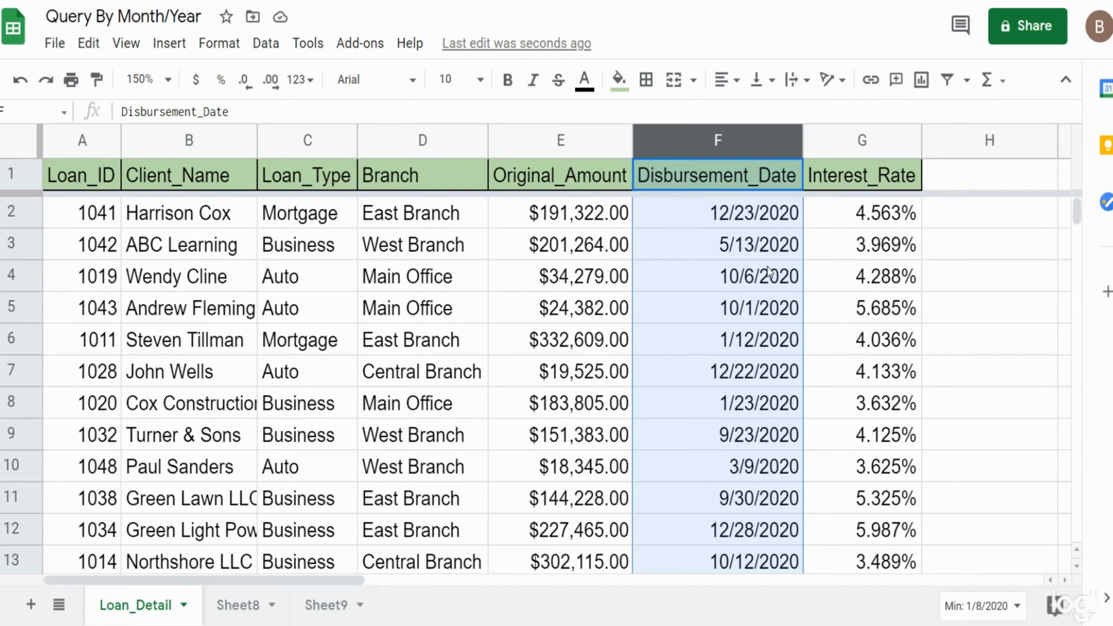
pyautogui.moveTo(700, 203)
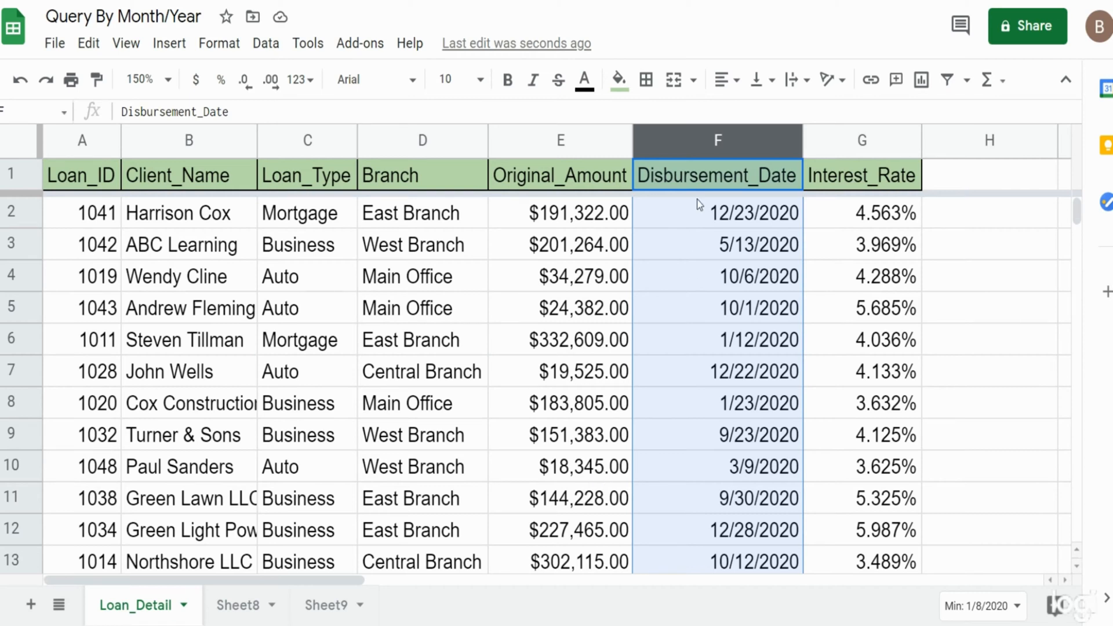
pyautogui.moveTo(768, 415)
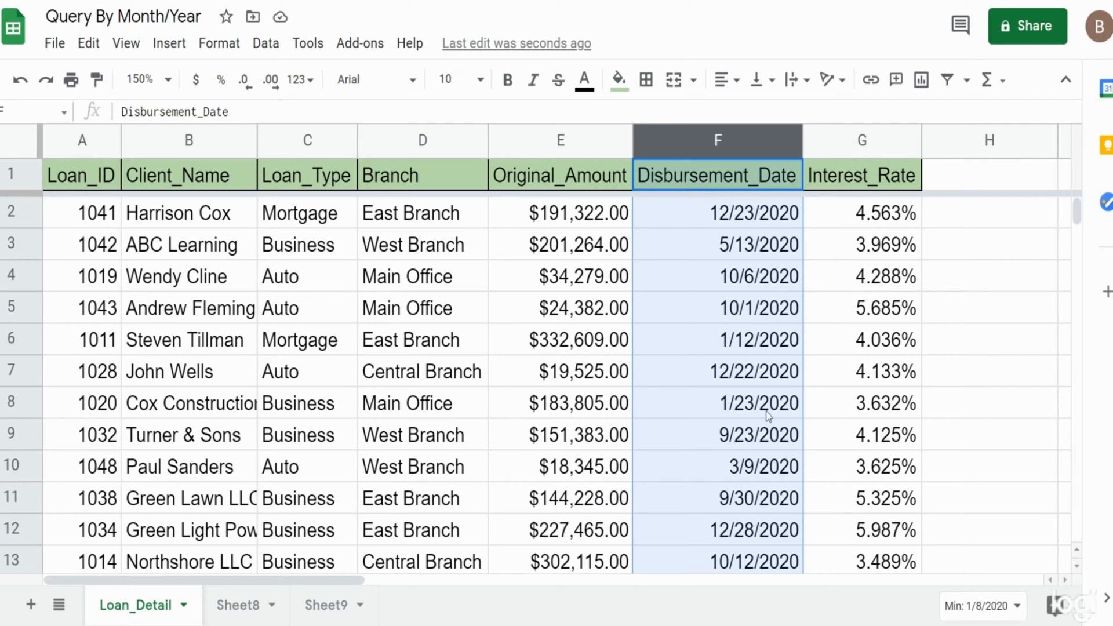
pyautogui.moveTo(776, 230)
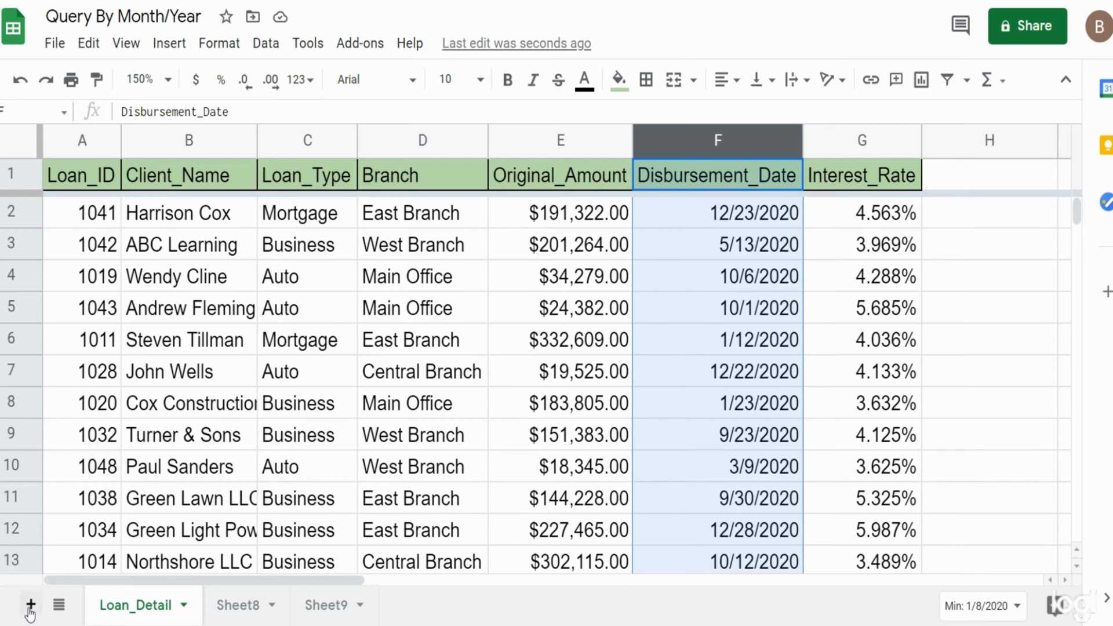
pyautogui.click(27, 605)
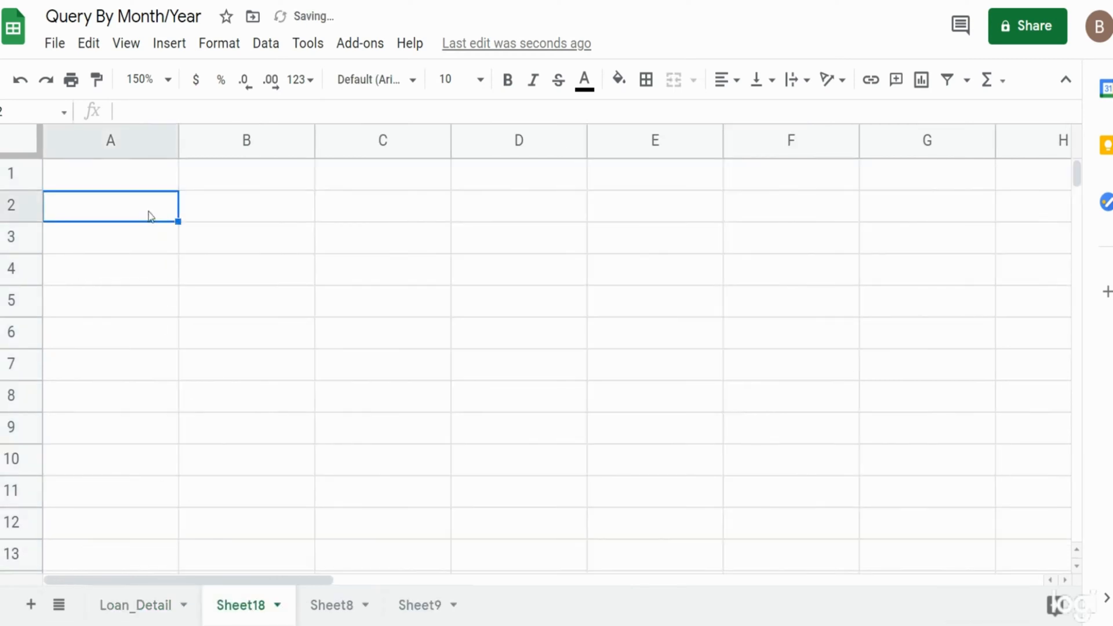
pyautogui.write('=QUERY(')
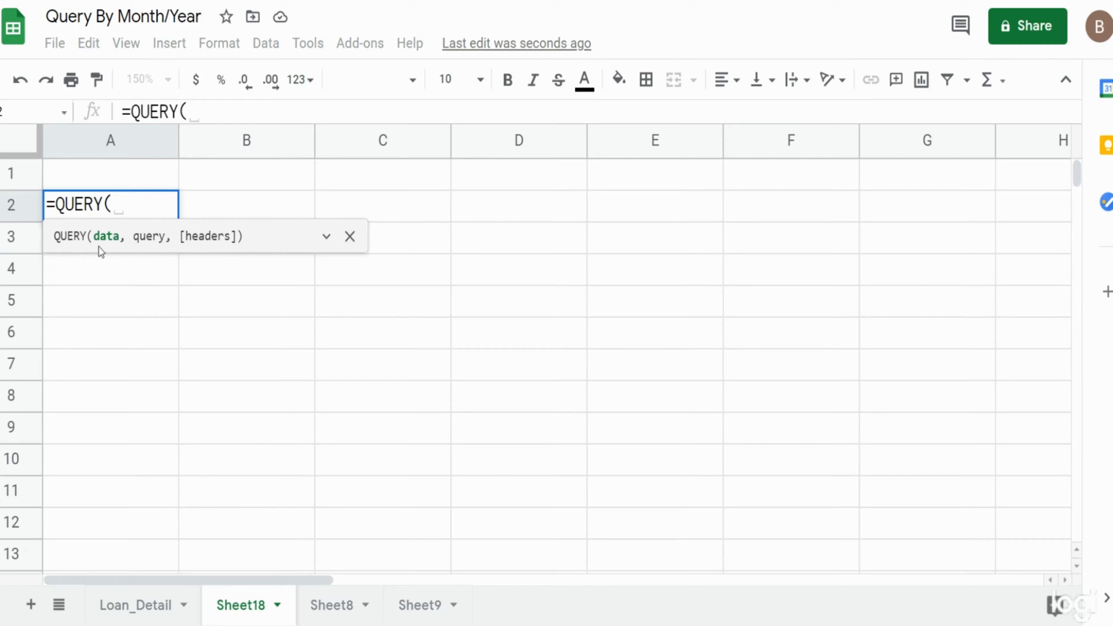
pyautogui.moveTo(111, 308)
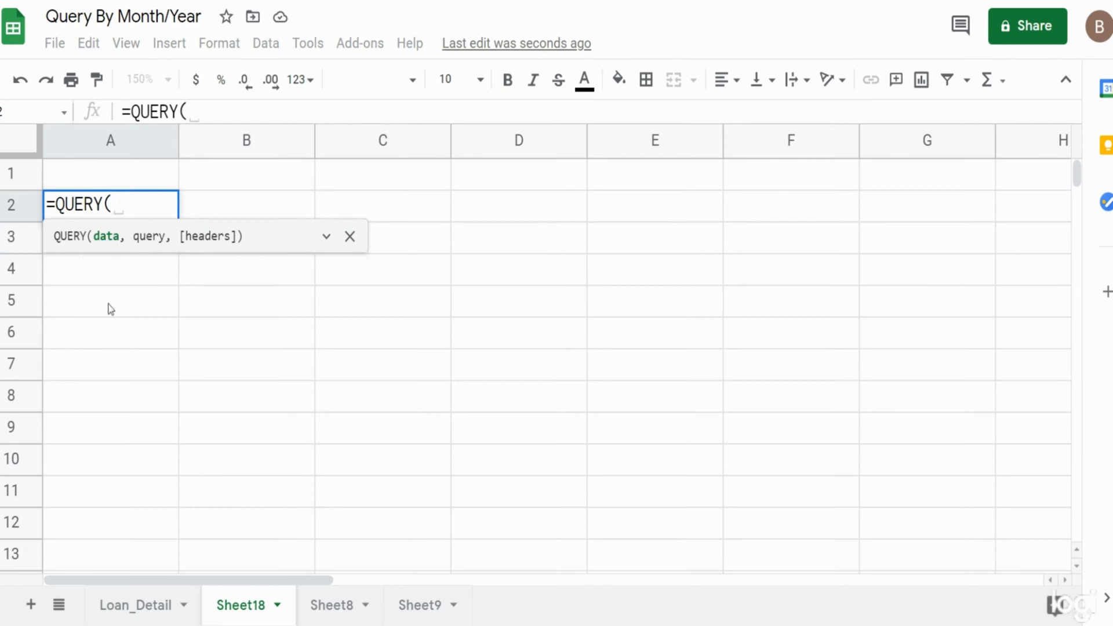
pyautogui.click(133, 605)
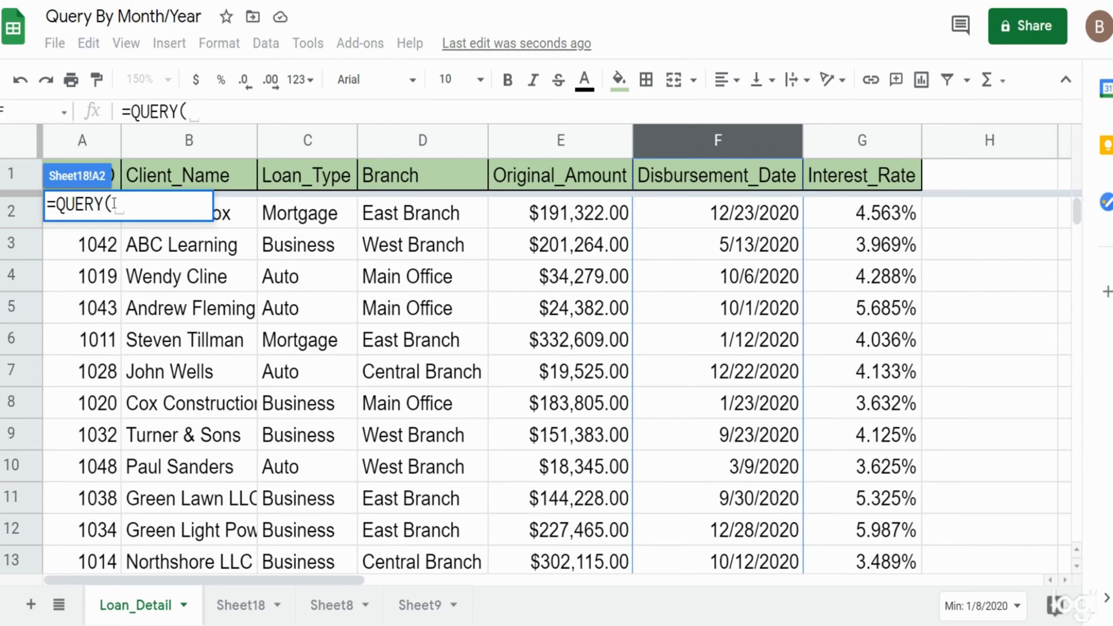
pyautogui.write('{')
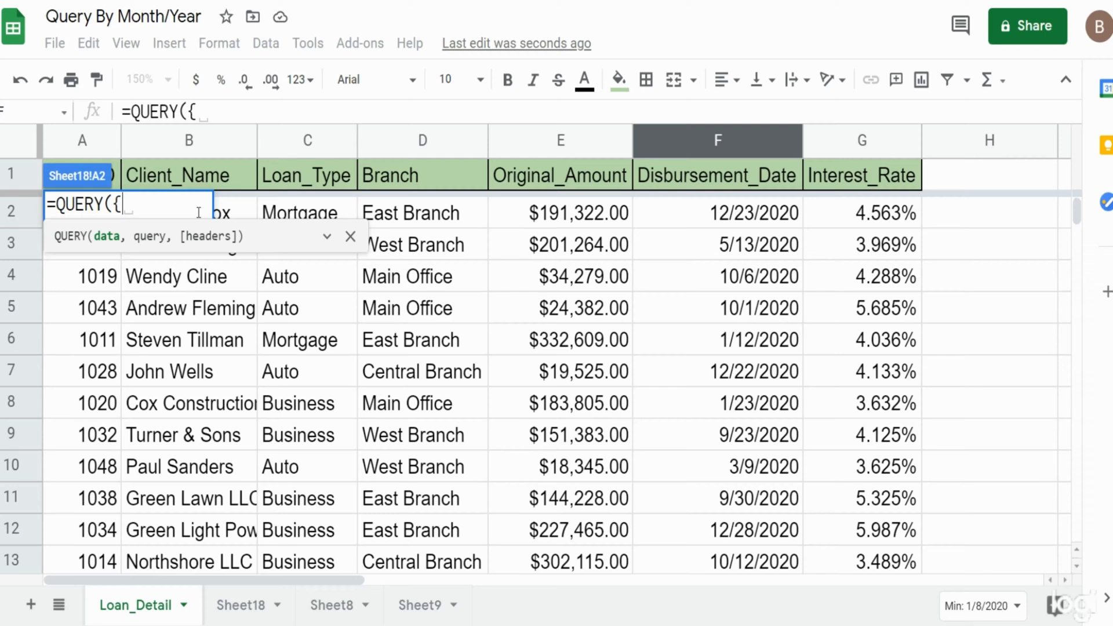
pyautogui.moveTo(111, 186)
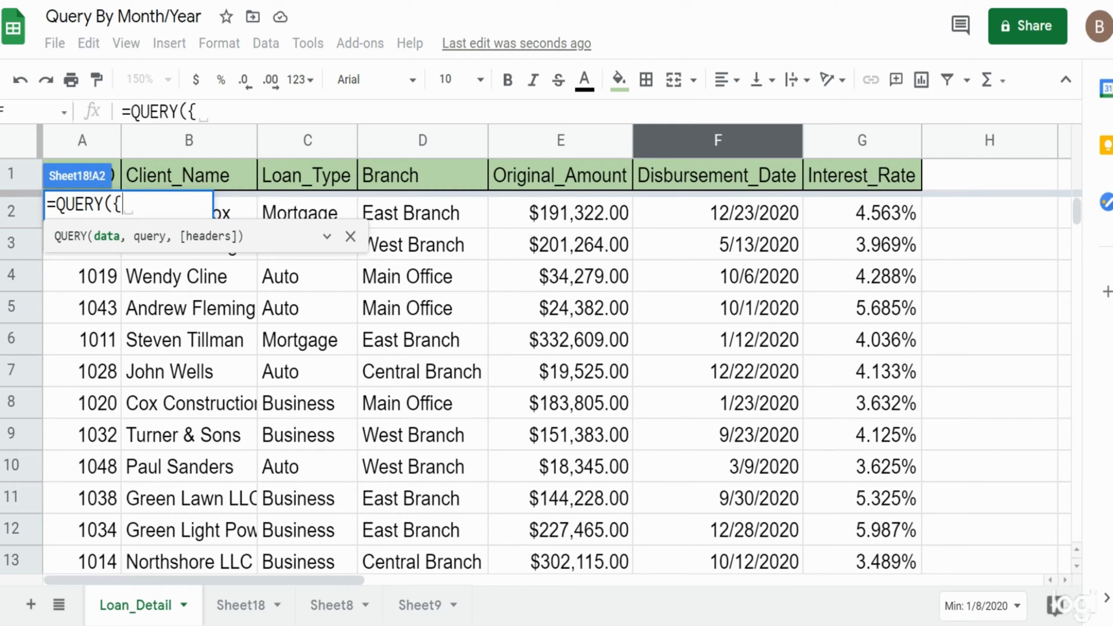
pyautogui.moveTo(717, 137)
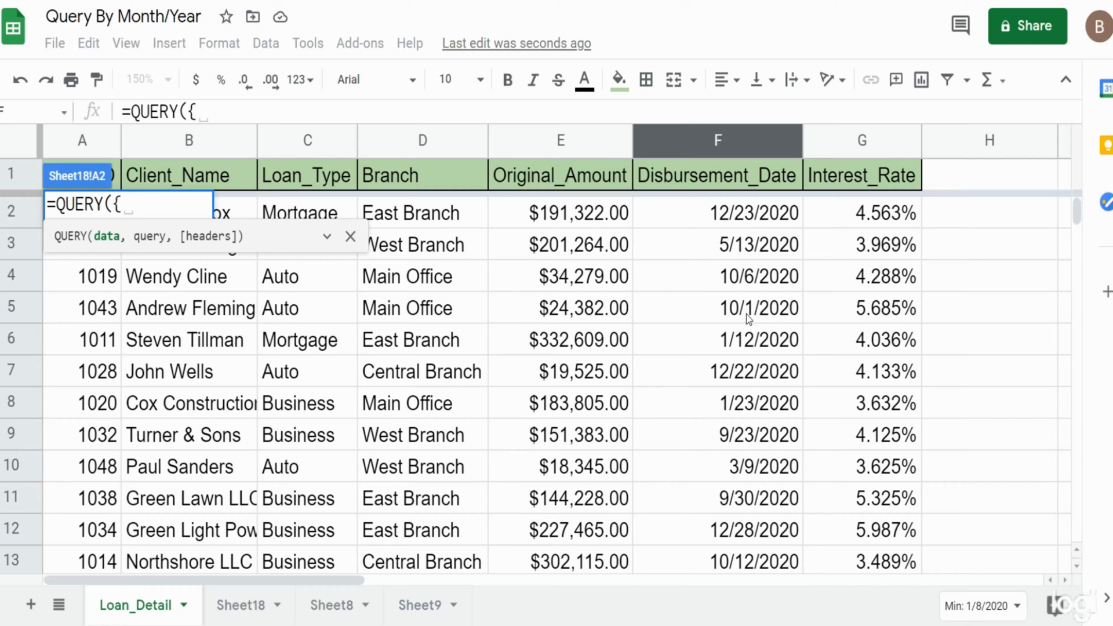
pyautogui.moveTo(113, 174)
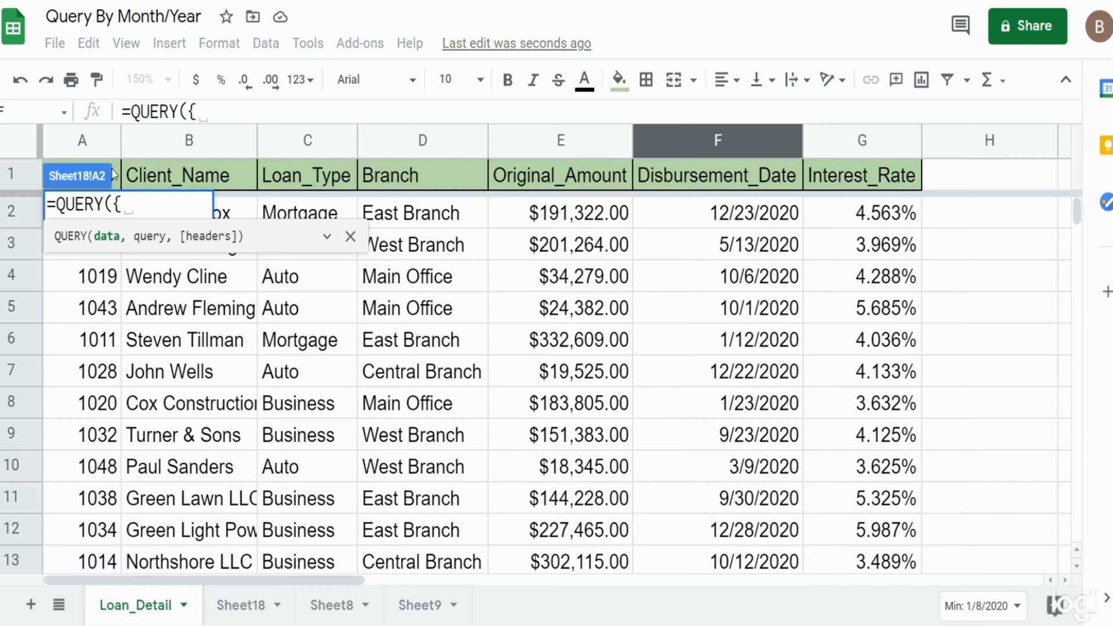
# Step: Fill the array with absolute Loan_Detail!$A$1:$E$37, the Disbursement_Date range and the Interest_Rate range
pyautogui.write('Loan_Detail!A1:E1')
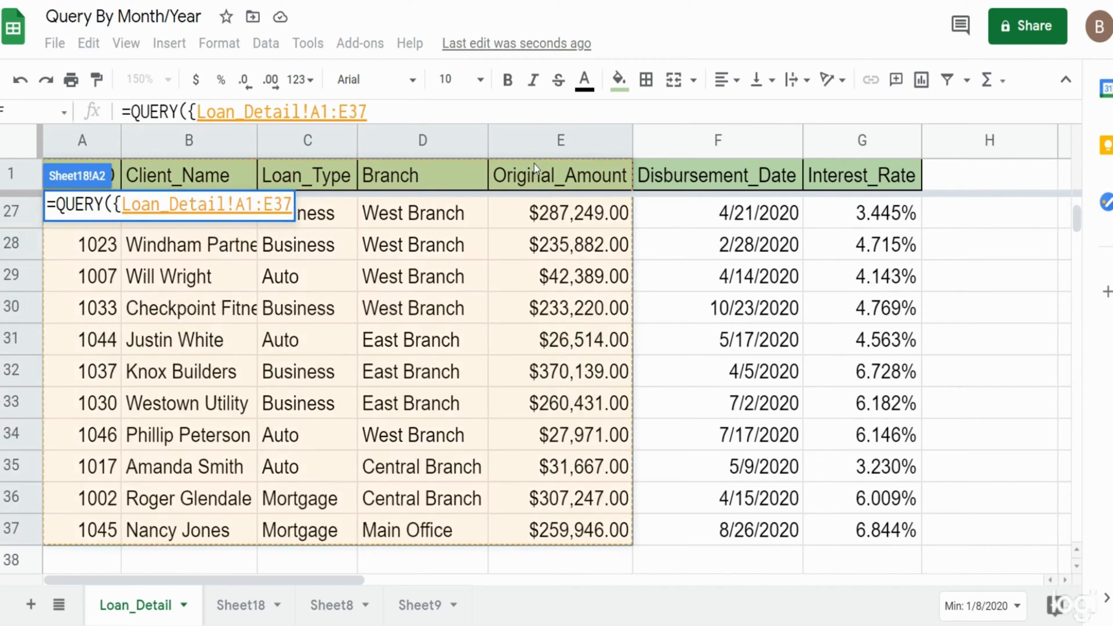
pyautogui.press('F4')
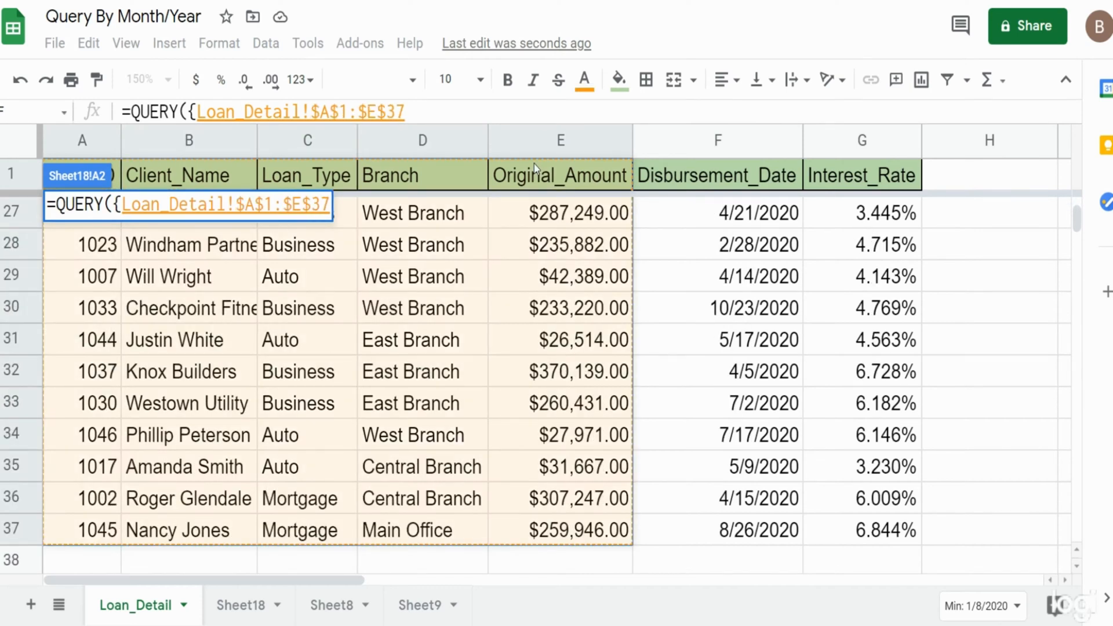
pyautogui.write(',')
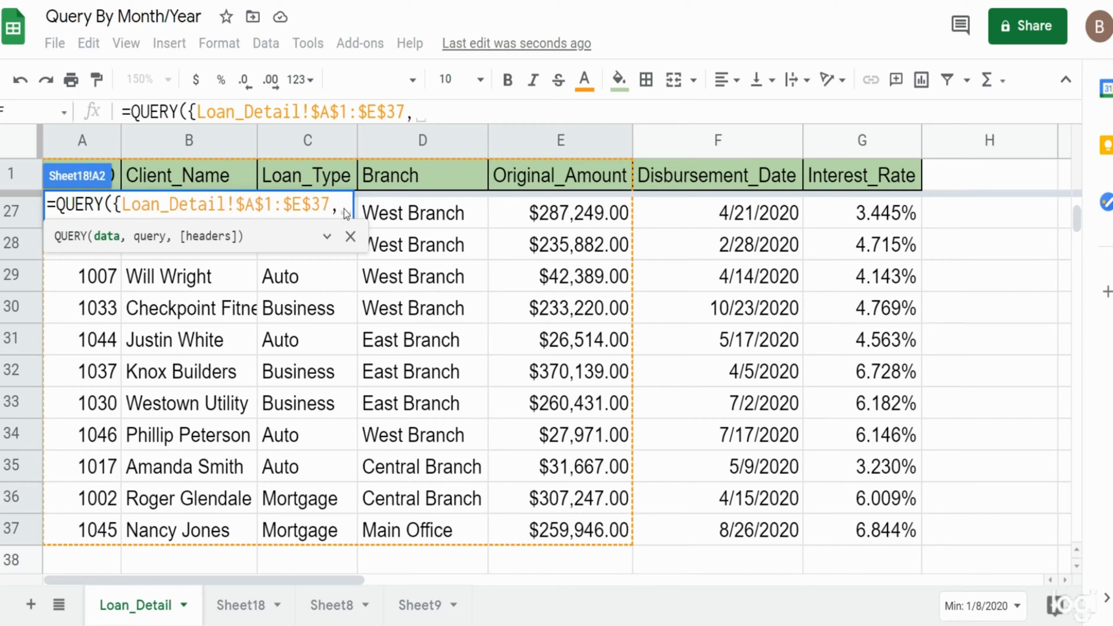
pyautogui.moveTo(759, 218)
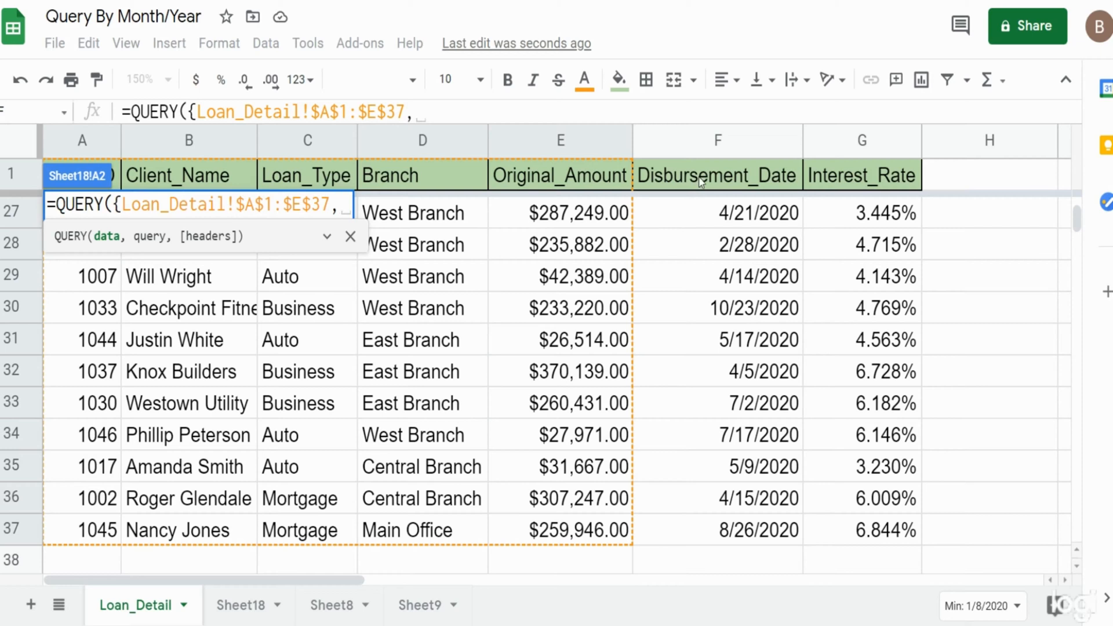
pyautogui.click(716, 140)
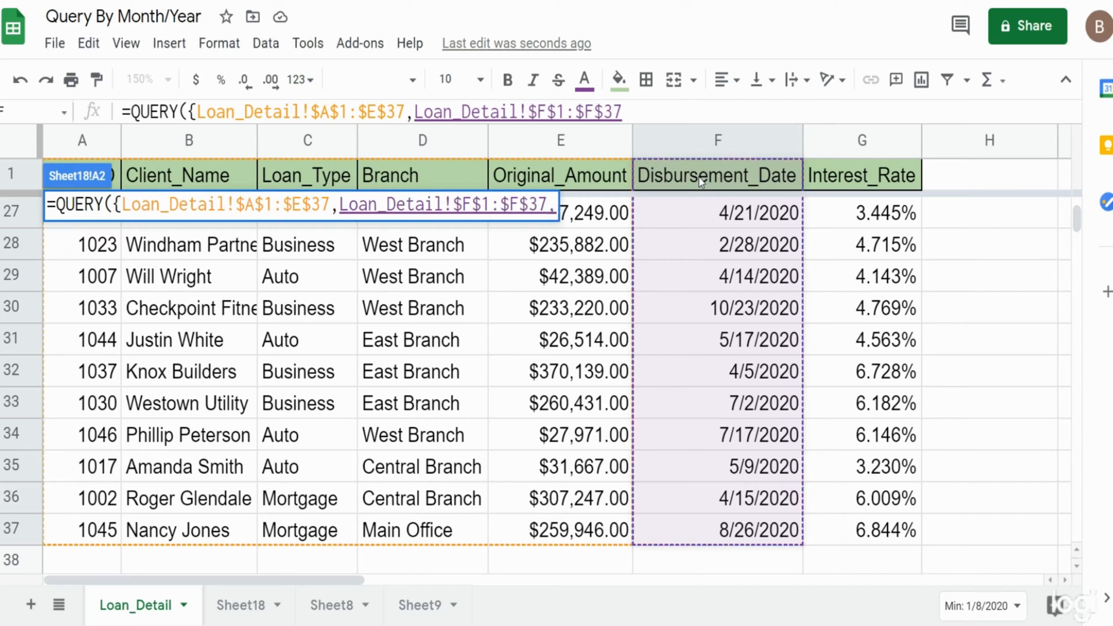
pyautogui.write(',')
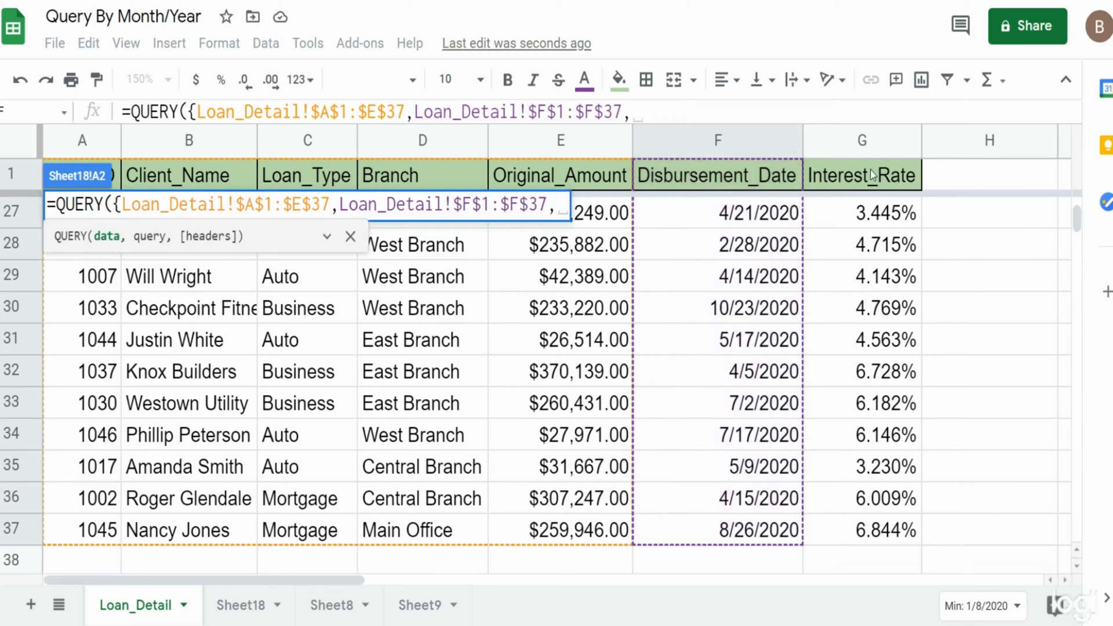
pyautogui.click(863, 140)
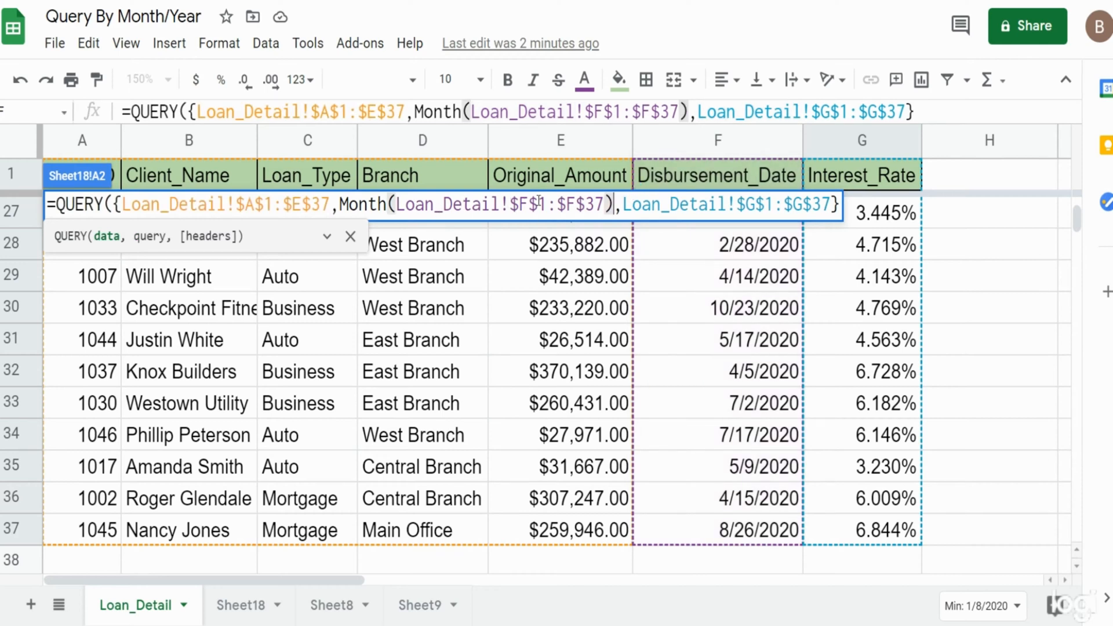
pyautogui.moveTo(441, 215)
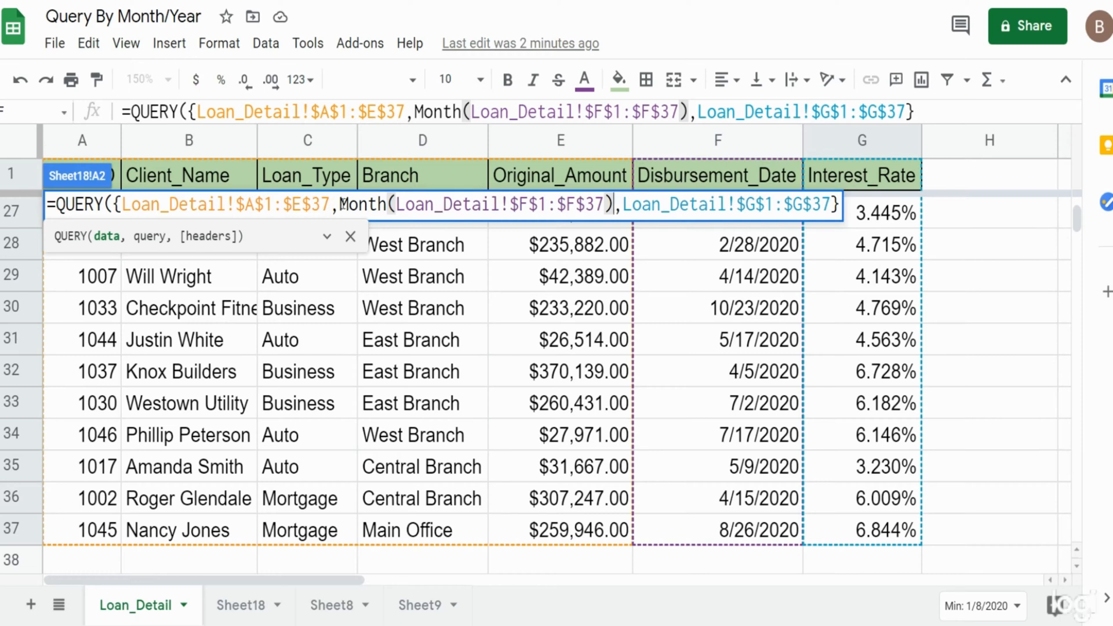
# Step: Wrap the date range in ArrayFormula(Month(Loan_Detail!$F$1:$F$37)) and add an ArrayFormula(Year(...)) column
pyautogui.write('ArrayFormula(')
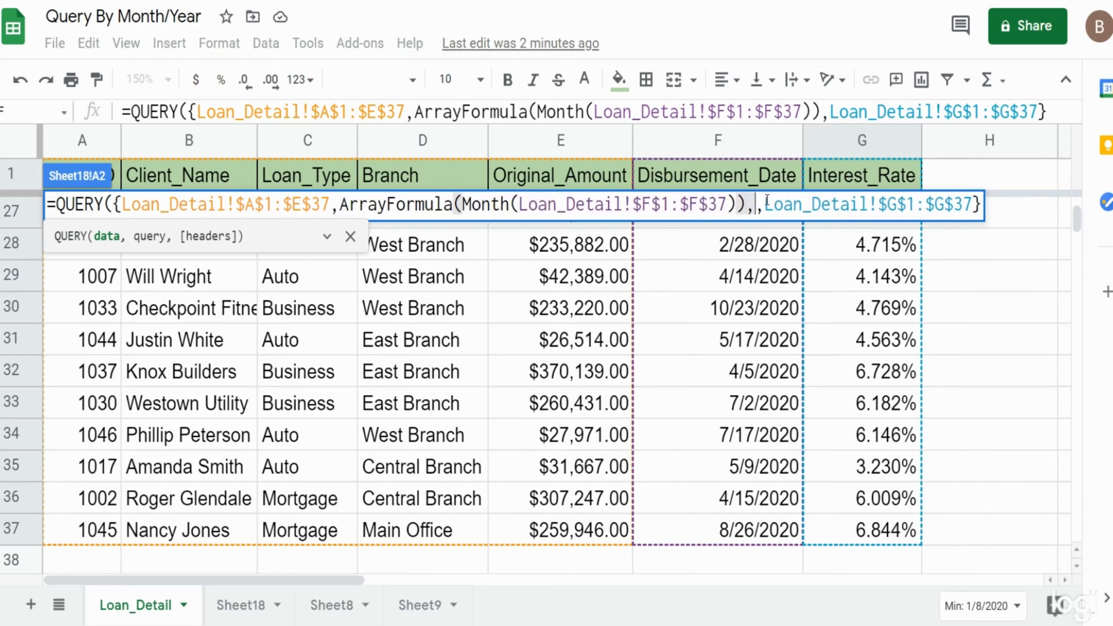
pyautogui.write('ArrayFormula(Month(Loan_Detail!$F$1:$F$37))')
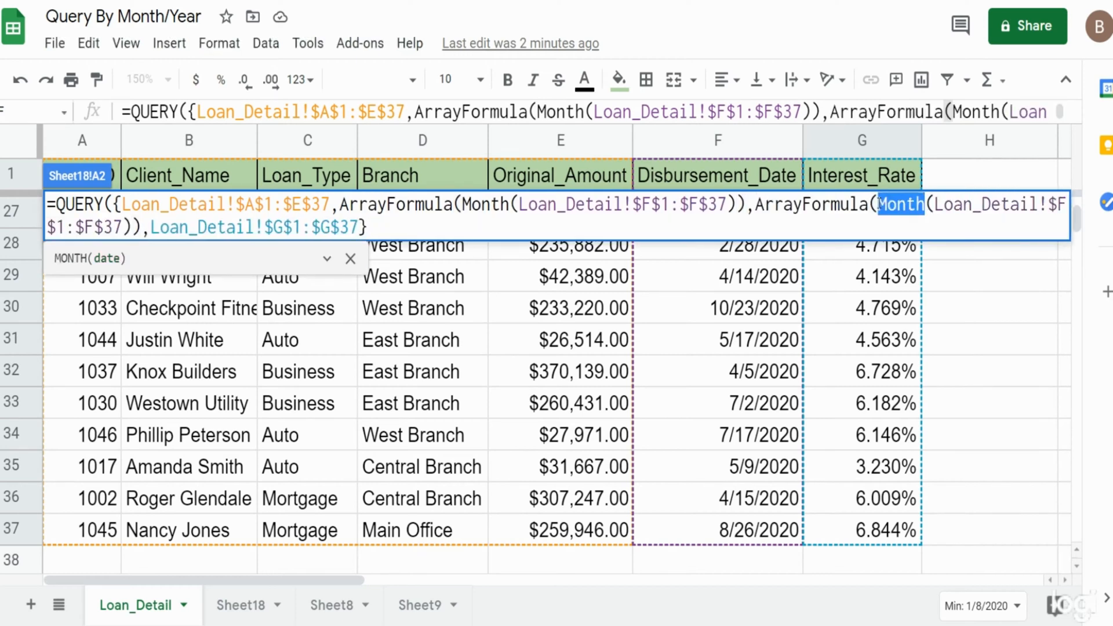
pyautogui.write('Year')
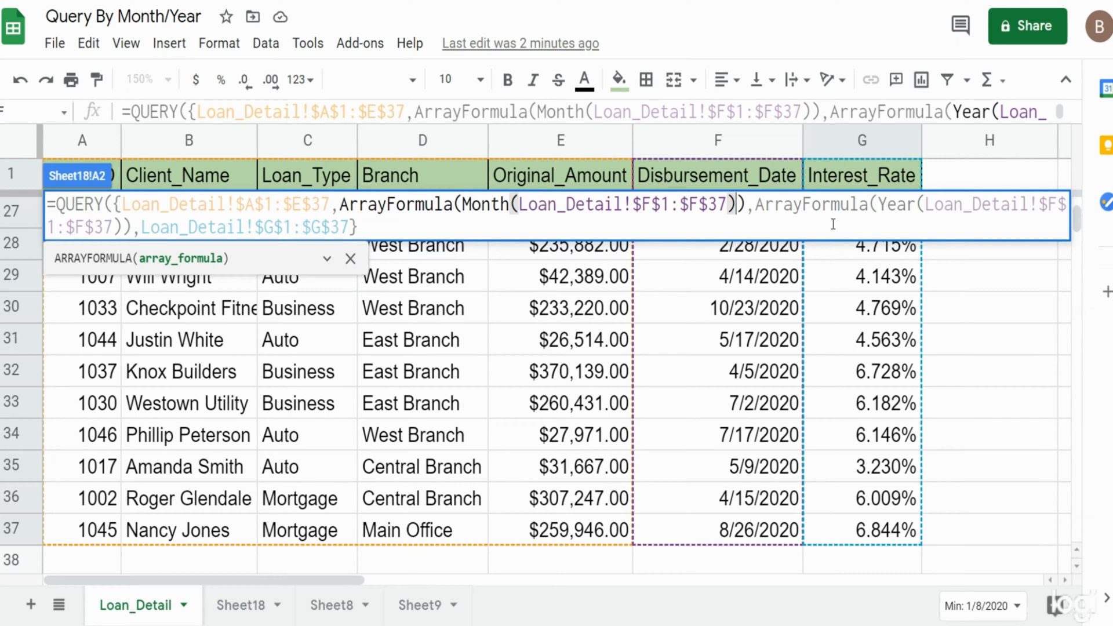
pyautogui.moveTo(350, 205)
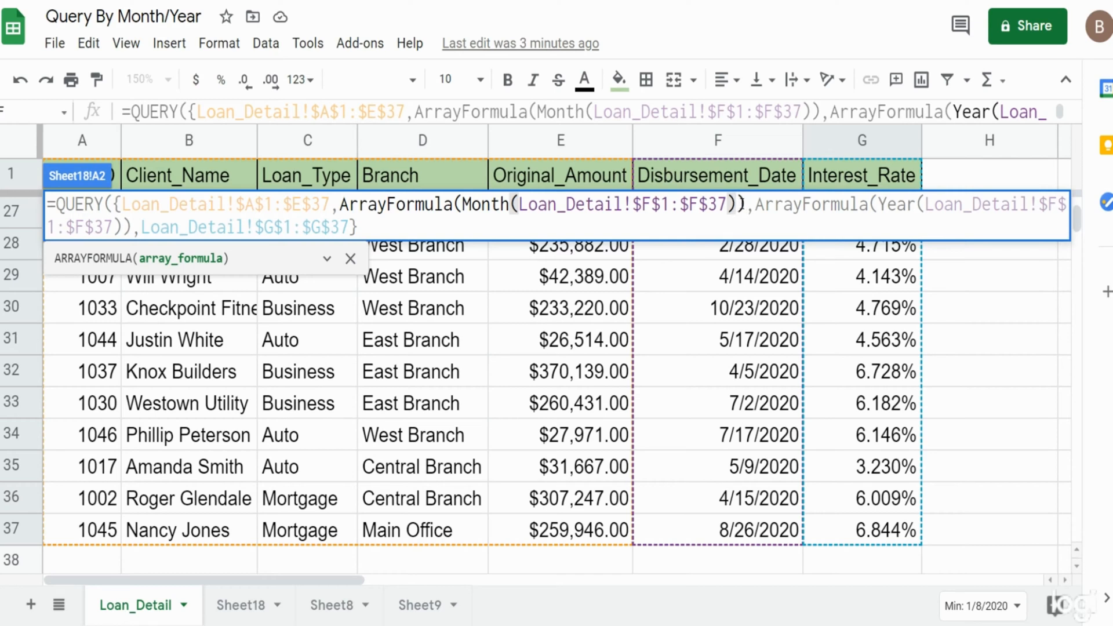
# Step: Concatenate a hyphen onto the Month expression with &"-"
pyautogui.write('&"')
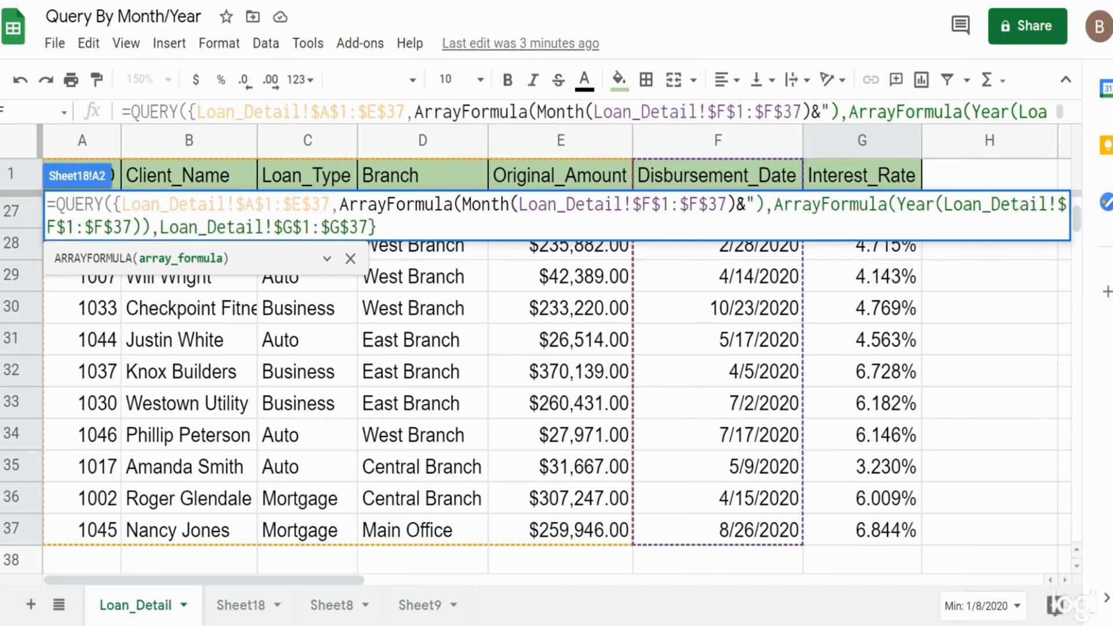
pyautogui.write('-')
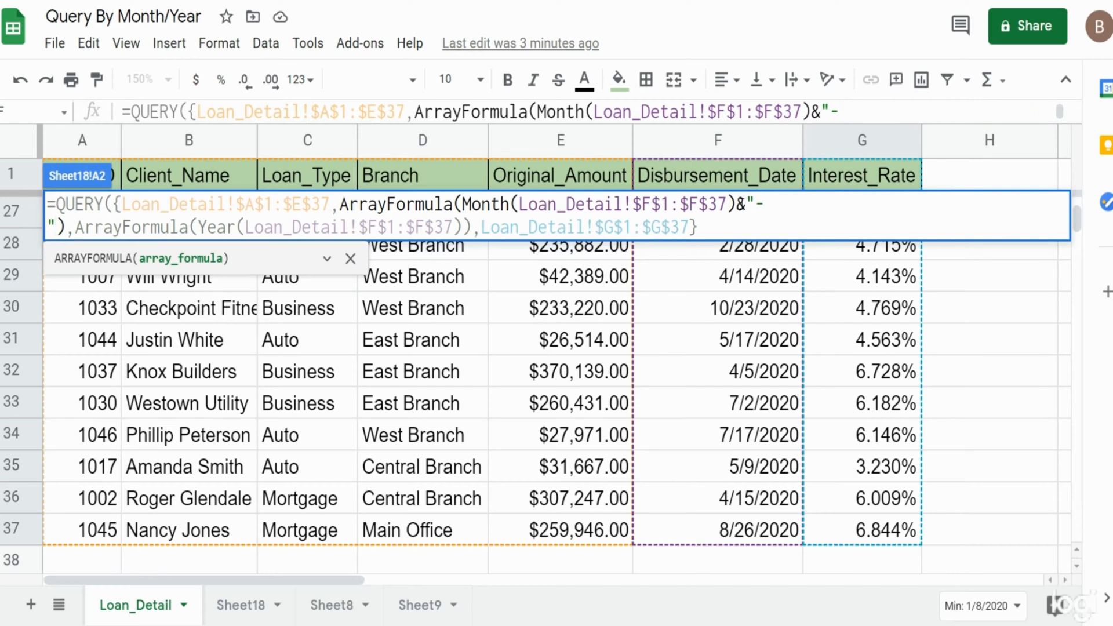
pyautogui.moveTo(551, 221)
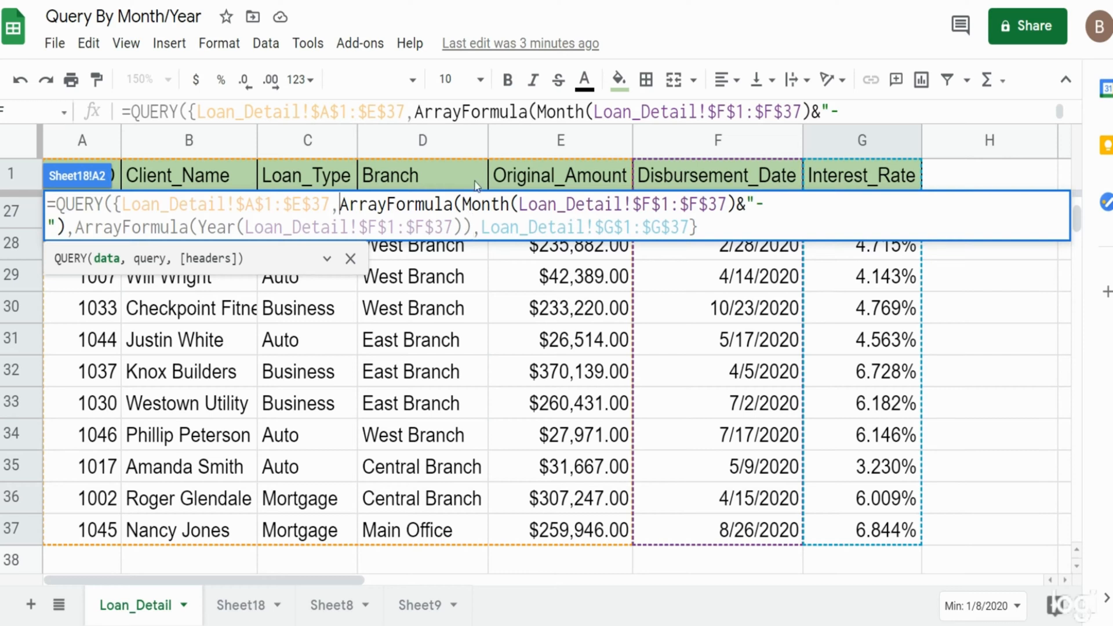
# Step: Wrap the month-hyphen and year expressions inside ArrayFormula(Concat(...))
pyautogui.write('Conc')
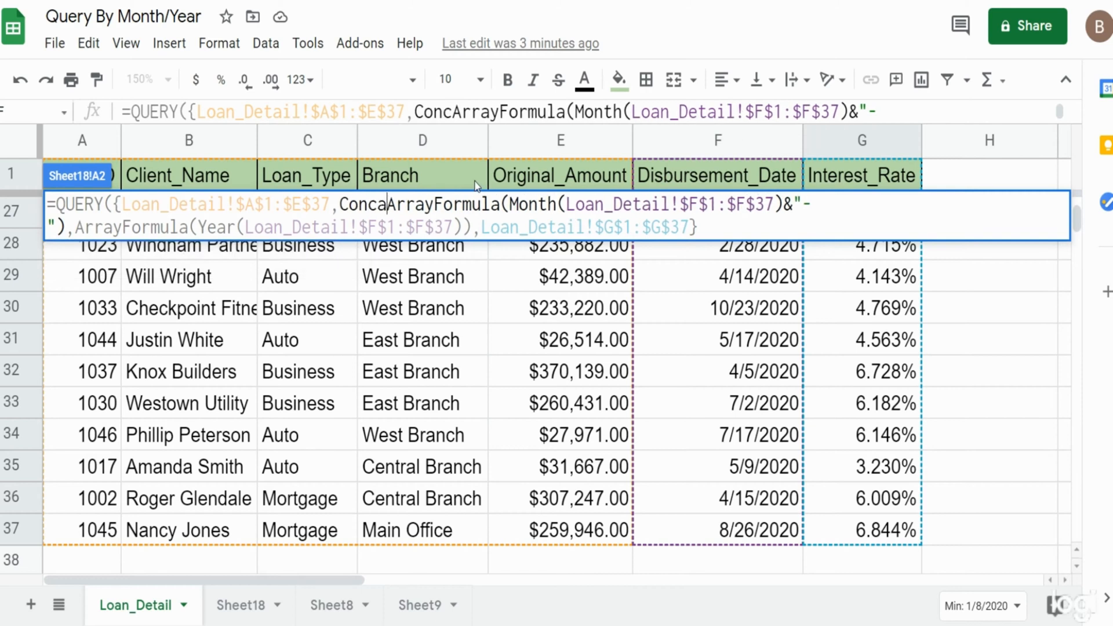
pyautogui.write('at(')
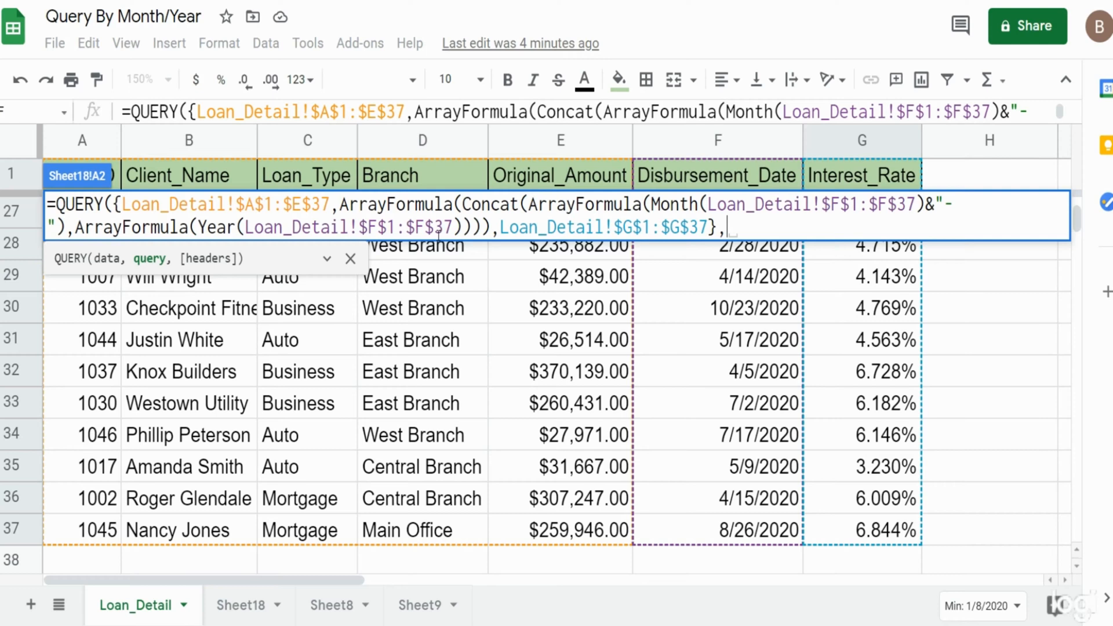
# Step: Write the query string's Select Col6,Sum(Col5) clause
pyautogui.write('"Sele')
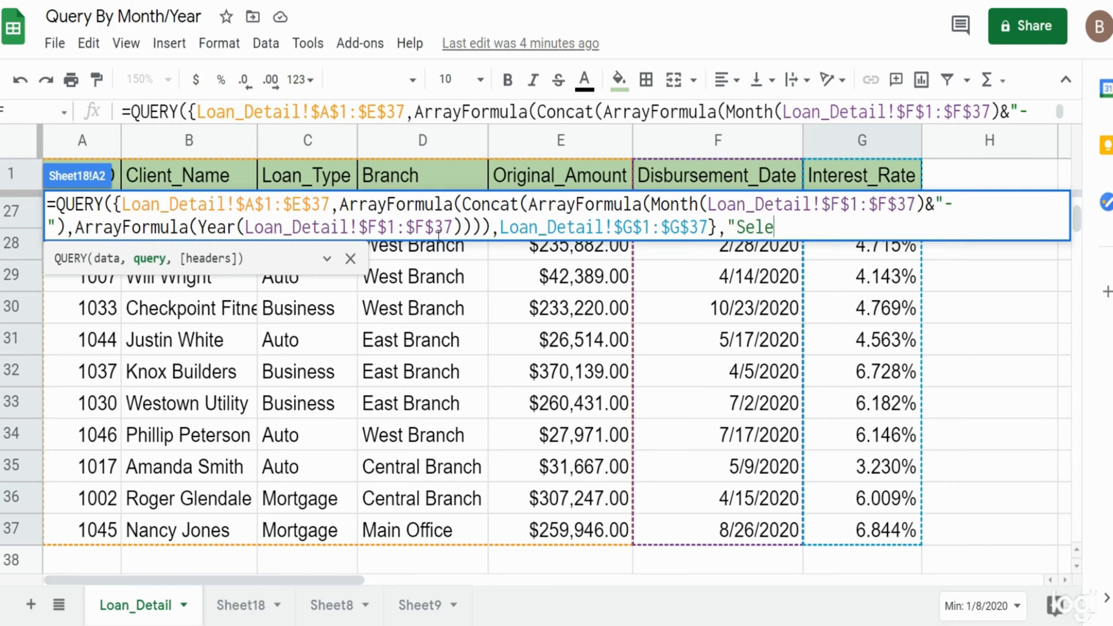
pyautogui.write('ct')
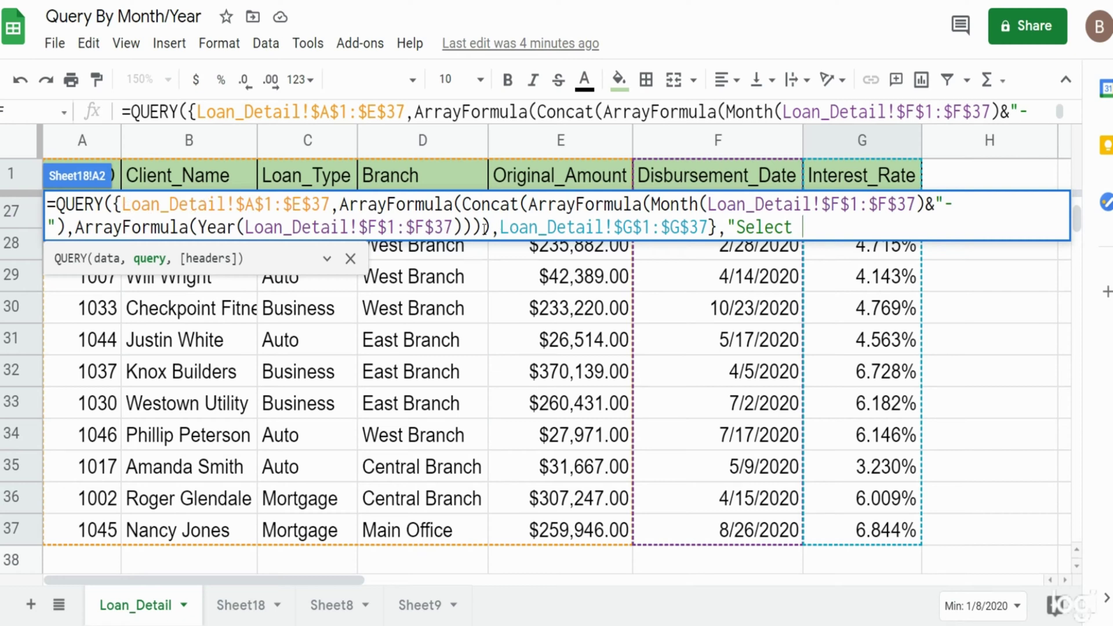
pyautogui.moveTo(768, 477)
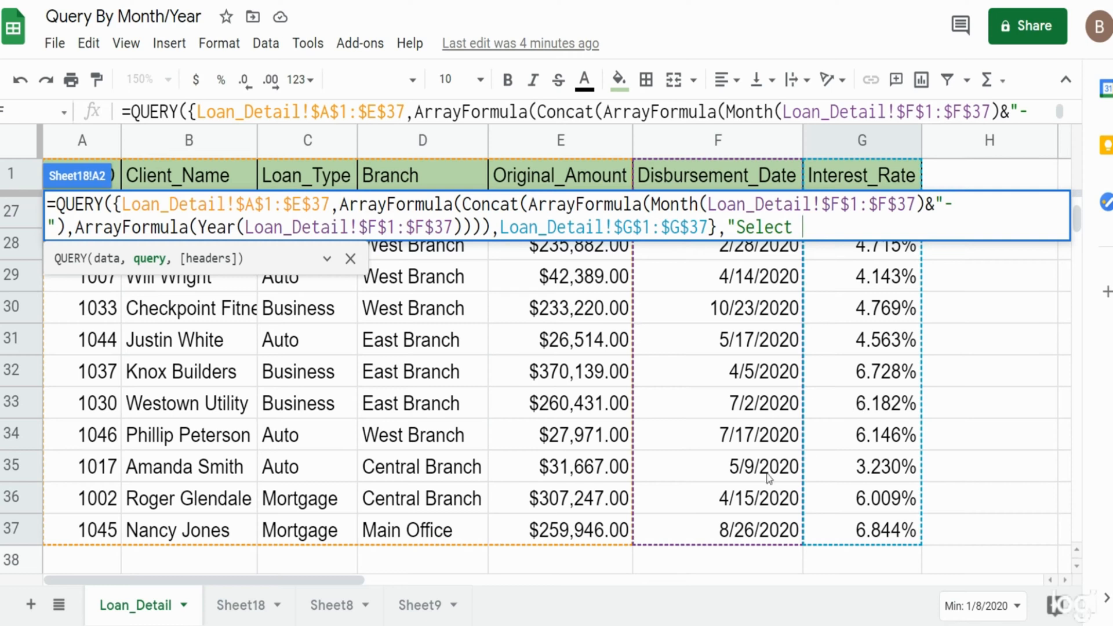
pyautogui.moveTo(718, 455)
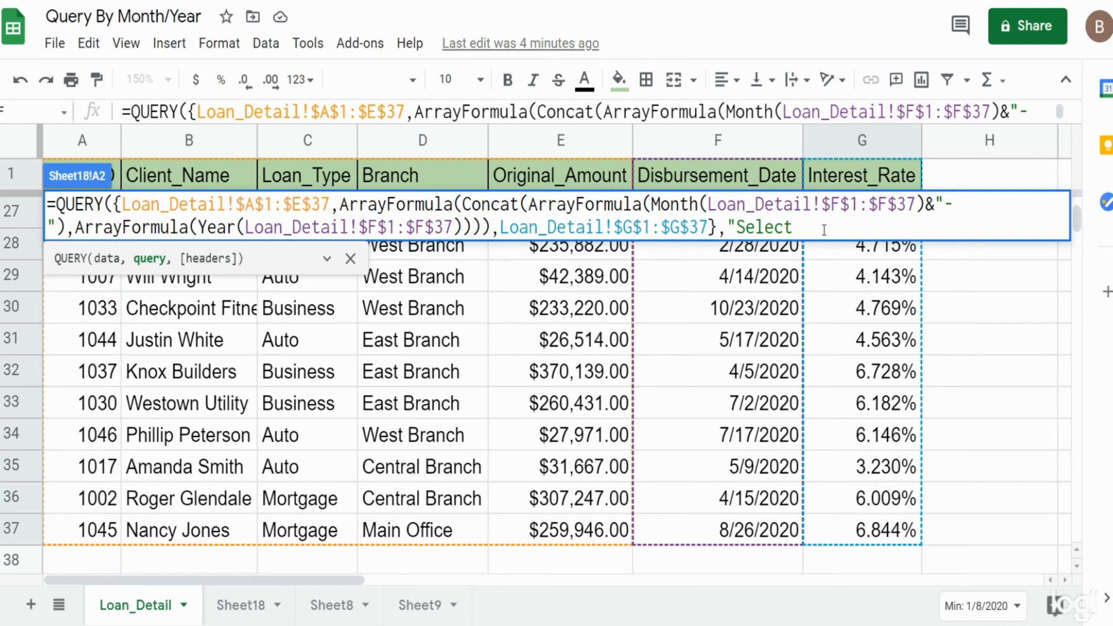
pyautogui.moveTo(705, 436)
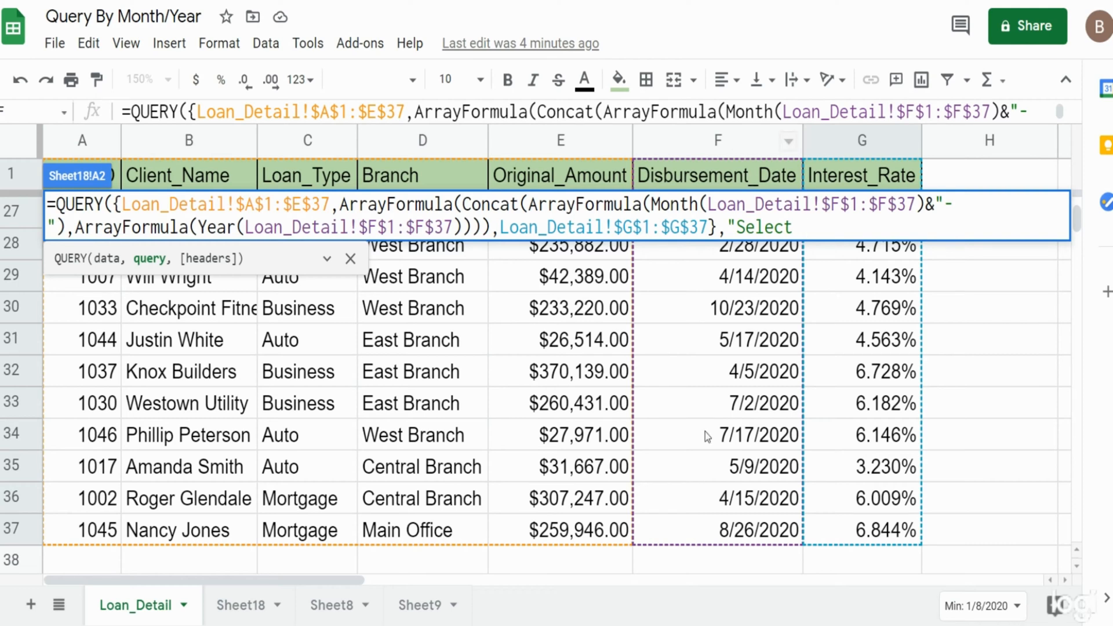
pyautogui.moveTo(774, 253)
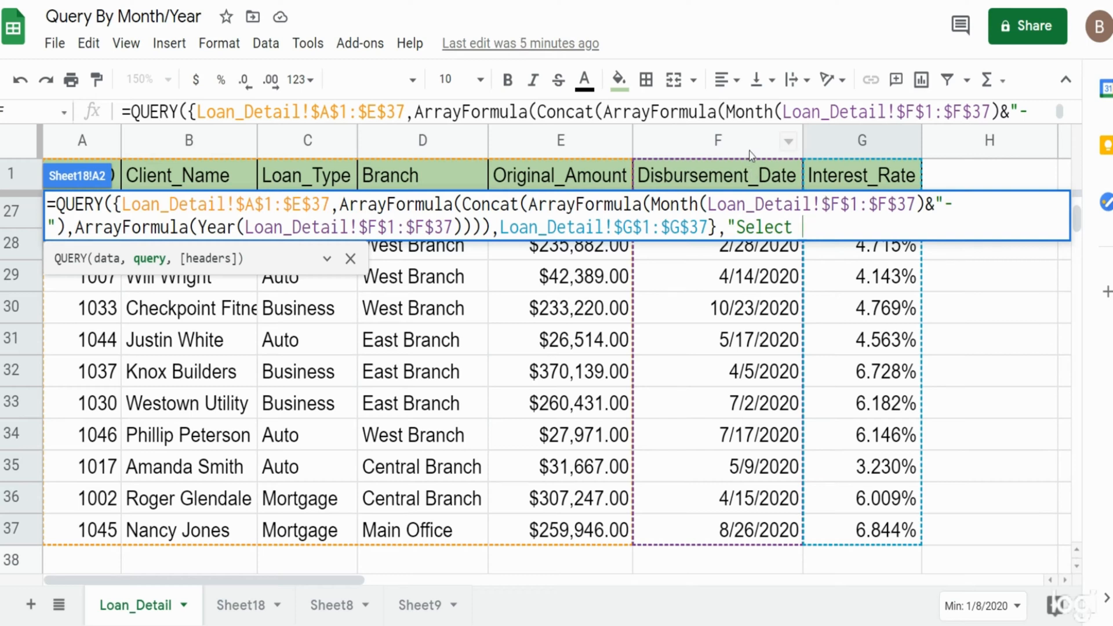
pyautogui.moveTo(308, 152)
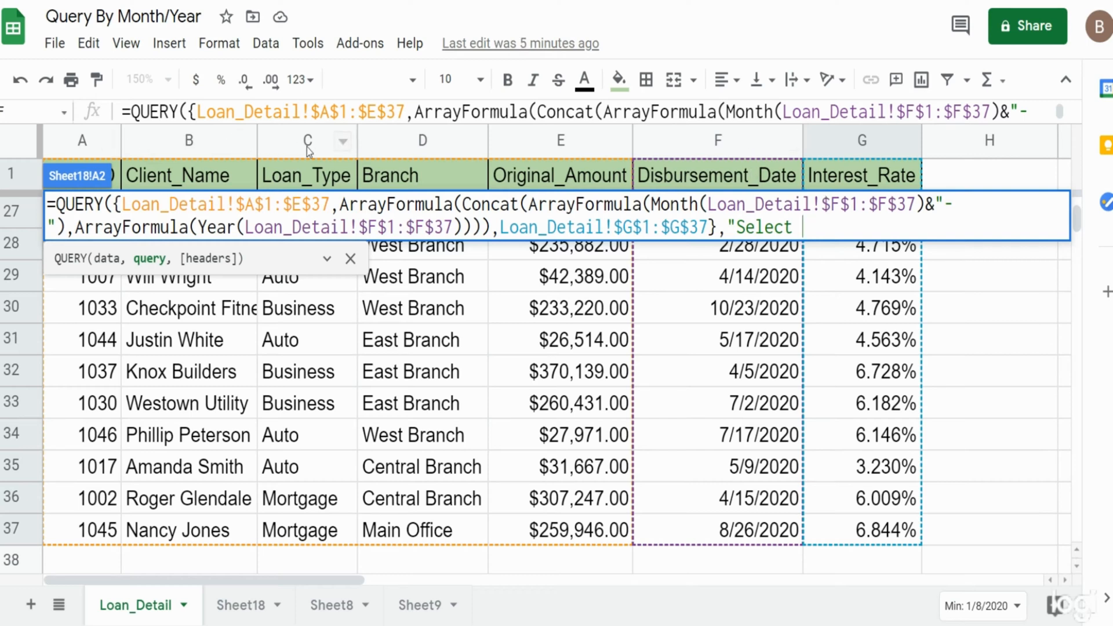
pyautogui.moveTo(814, 321)
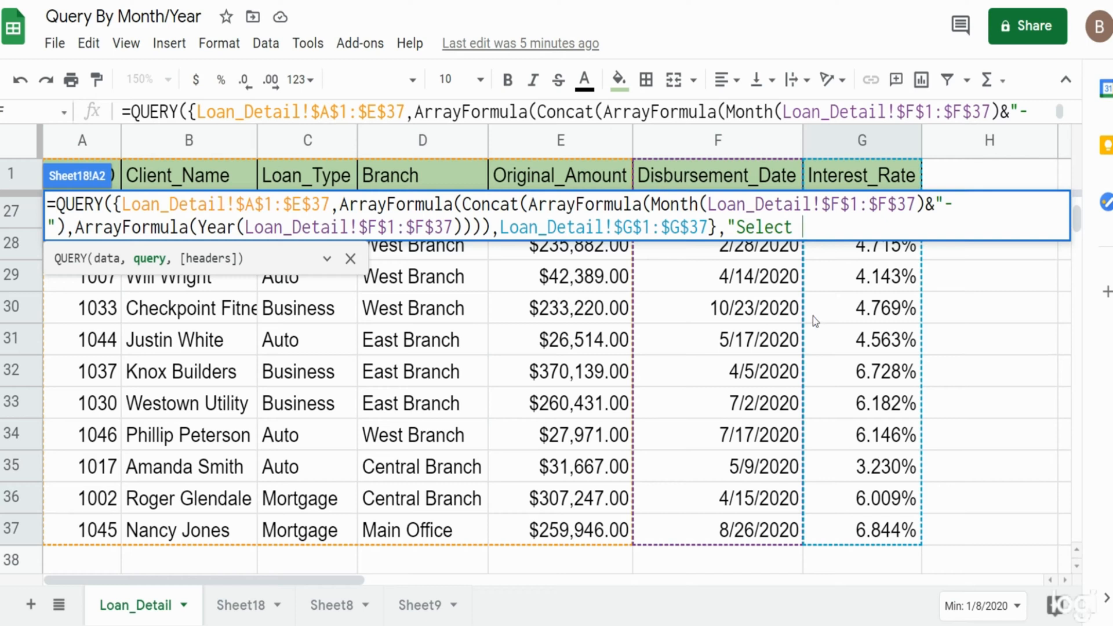
pyautogui.write('Col')
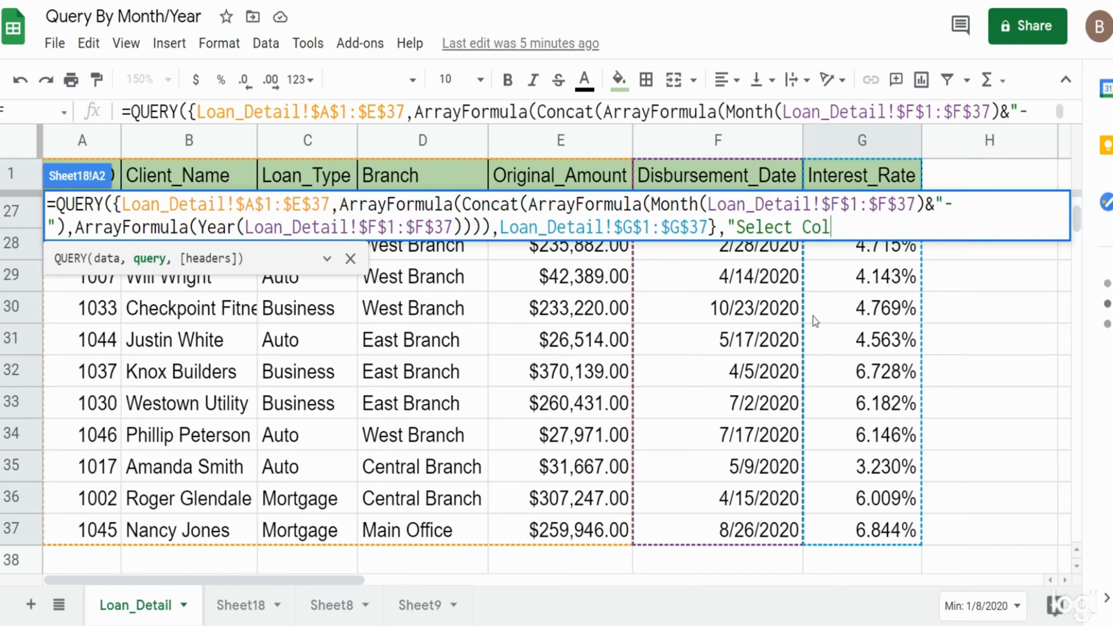
pyautogui.write('6,')
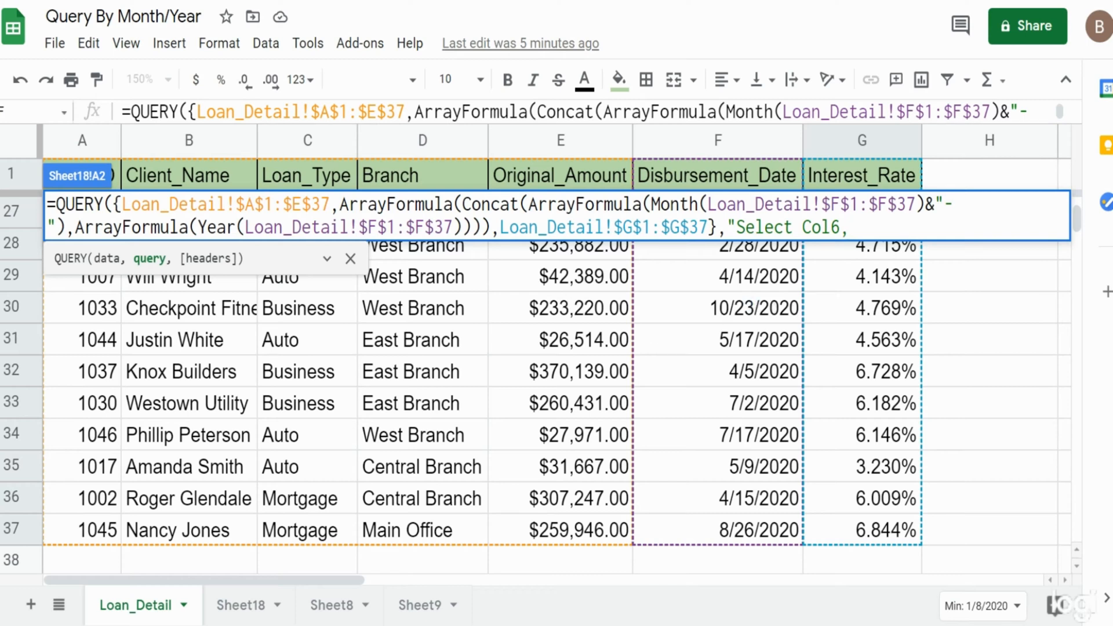
pyautogui.press('Backspace')
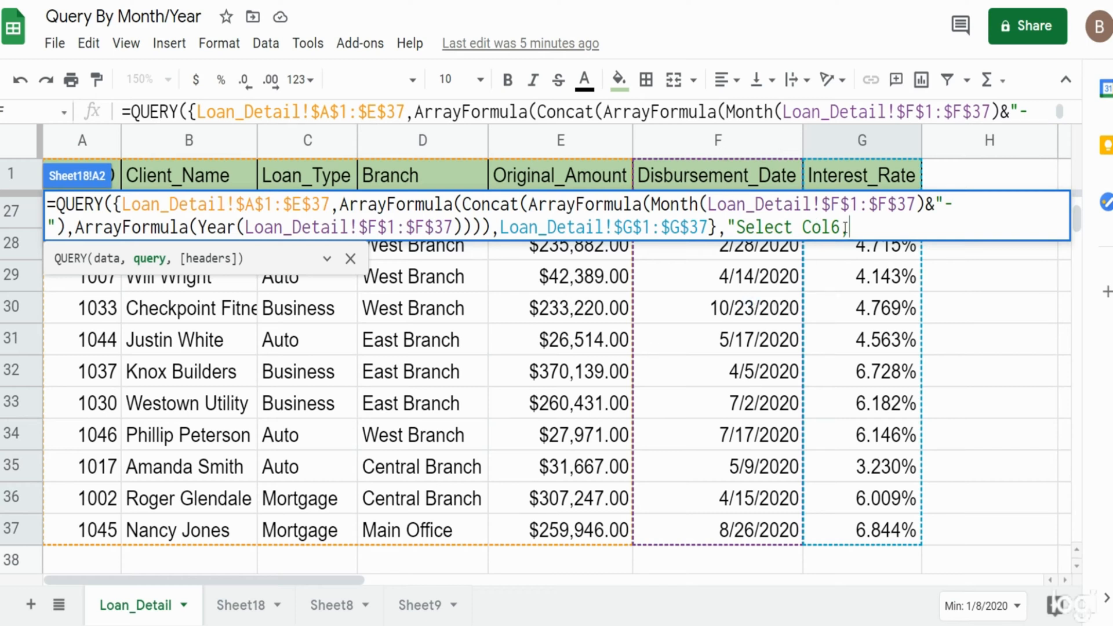
pyautogui.write(',')
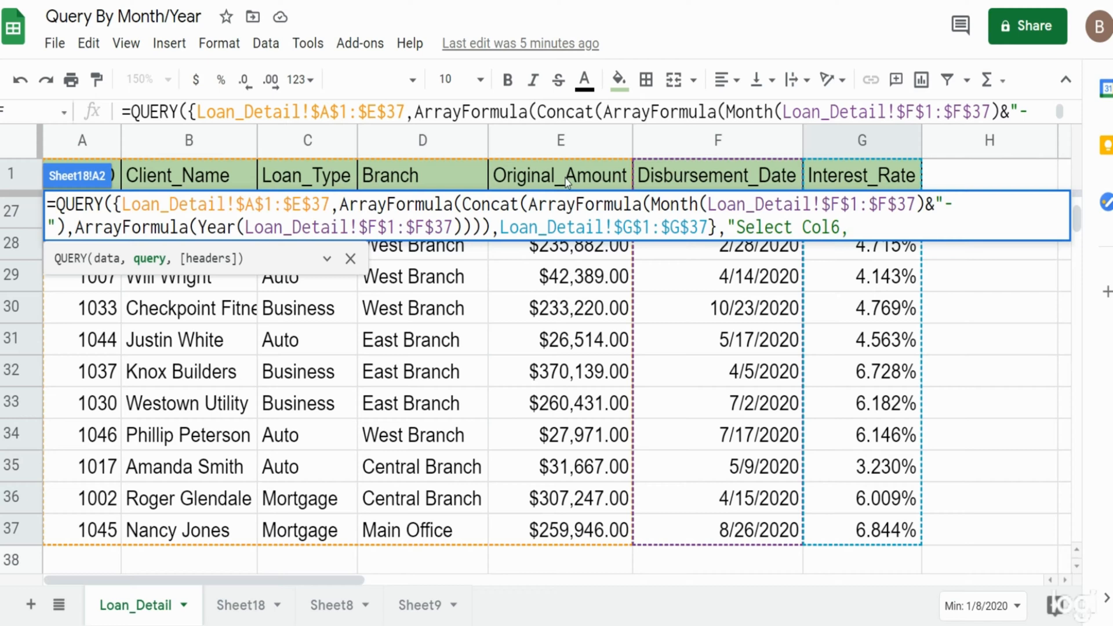
pyautogui.moveTo(879, 276)
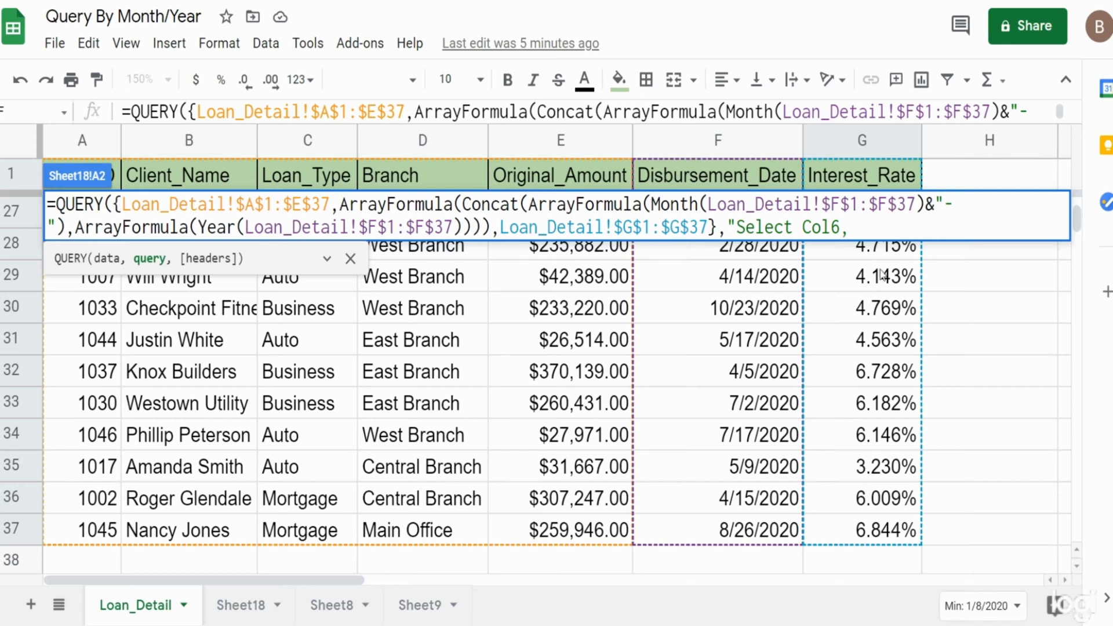
pyautogui.write('Sum(')
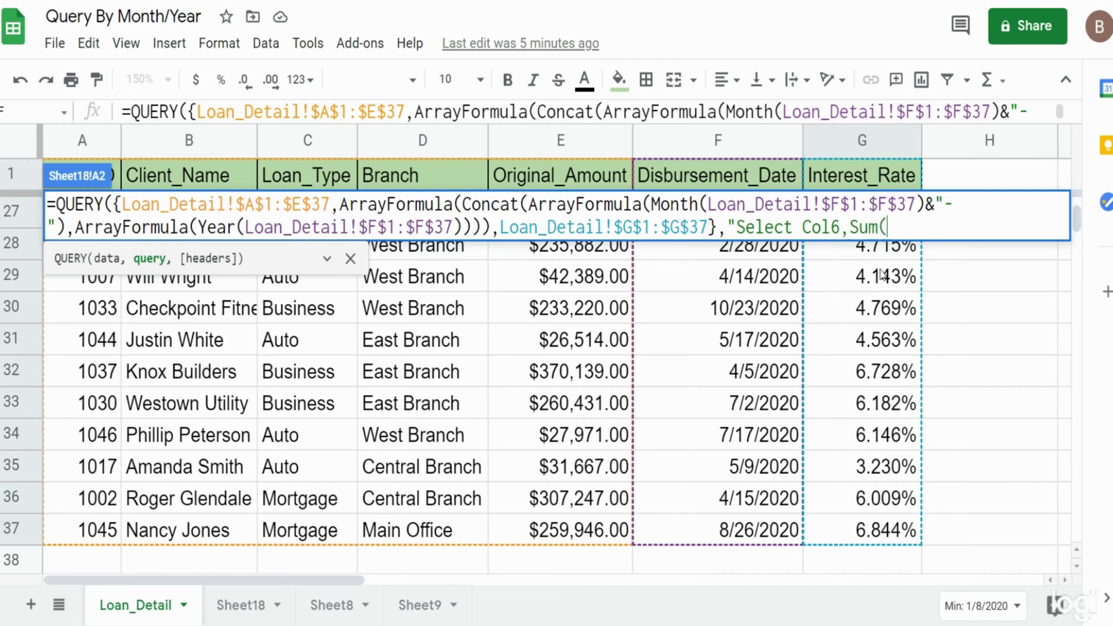
pyautogui.write('Col5')
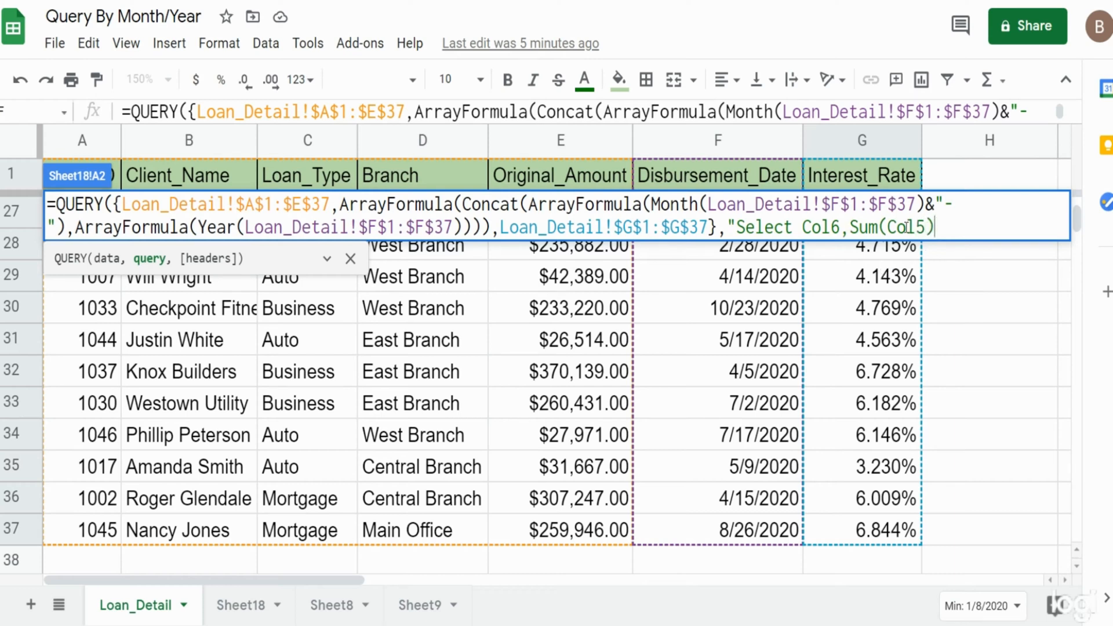
# Step: Add Group by Col6 with header argument 1 and confirm the formula to show month-year totals
pyautogui.write('Gro')
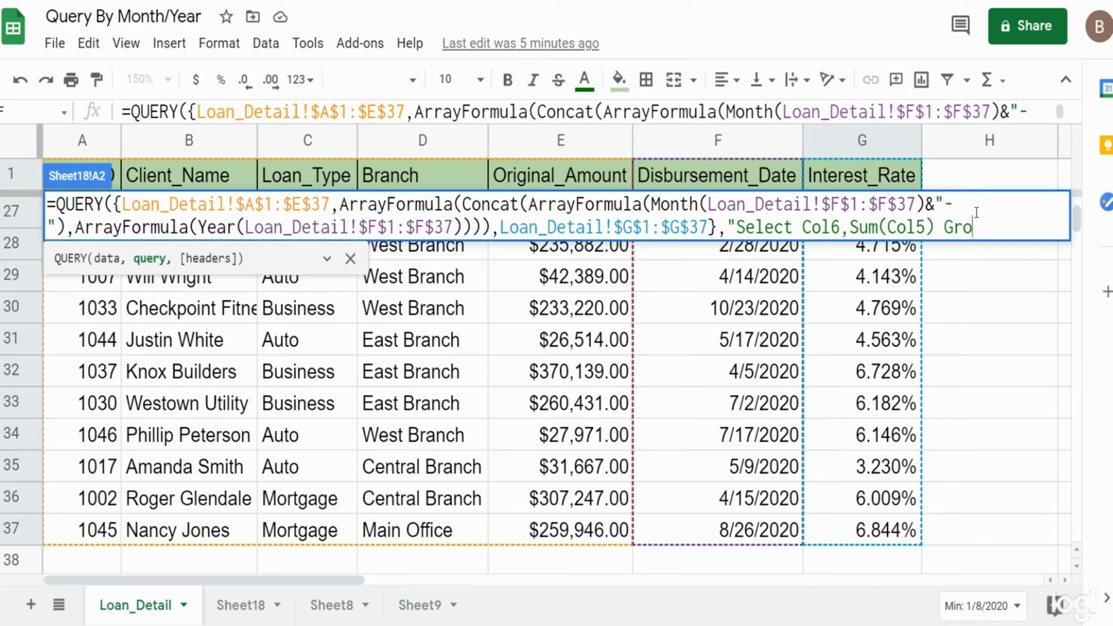
pyautogui.write('up')
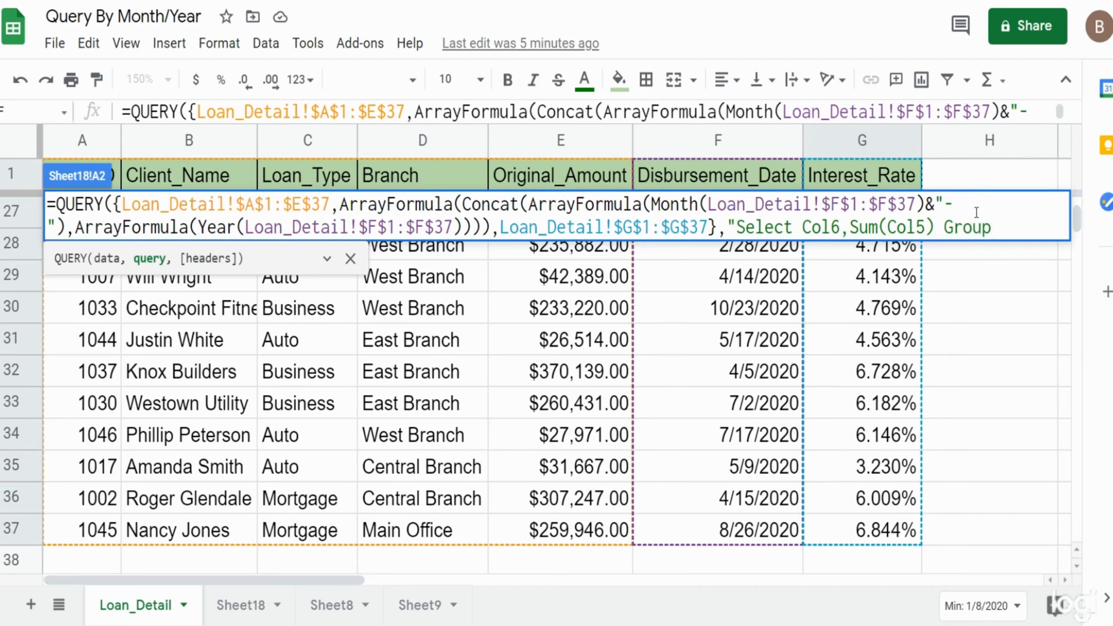
pyautogui.write('by Col')
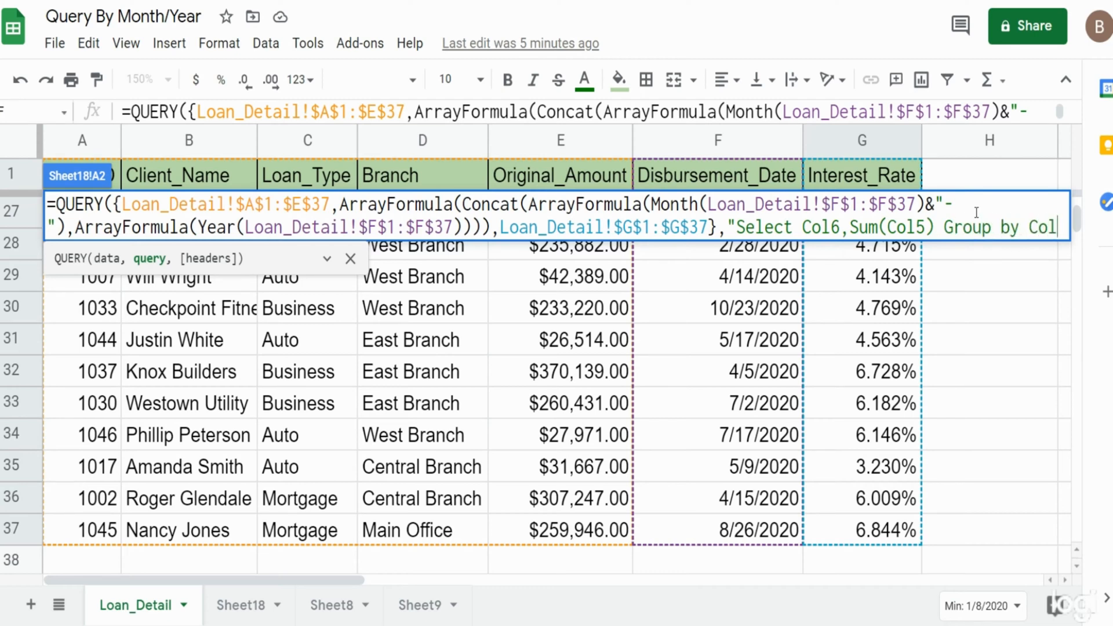
pyautogui.write('6"')
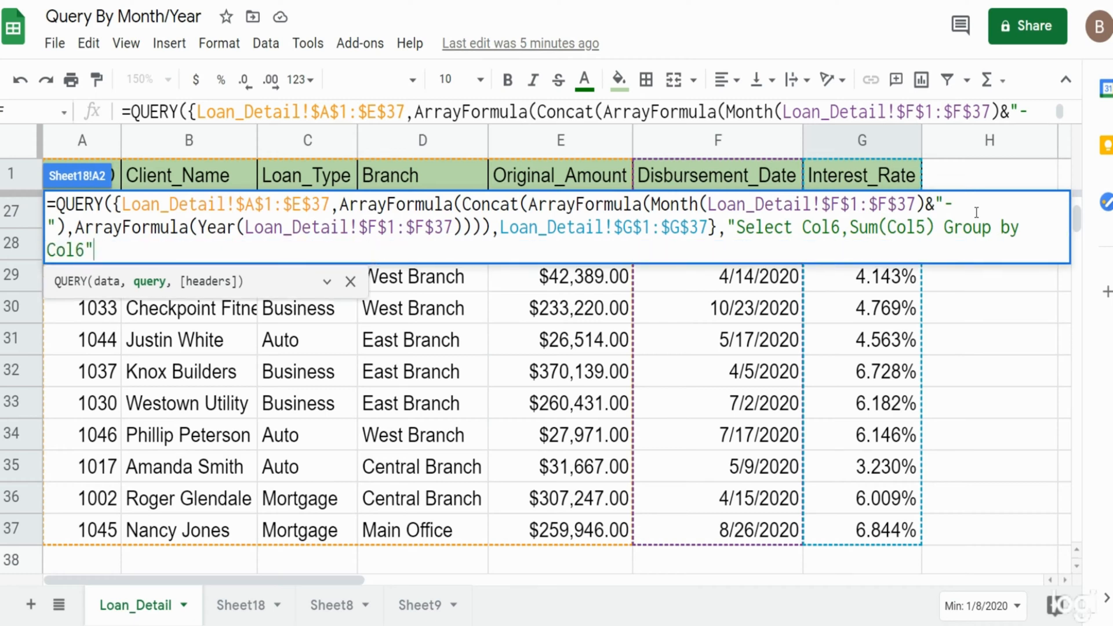
pyautogui.write(',')
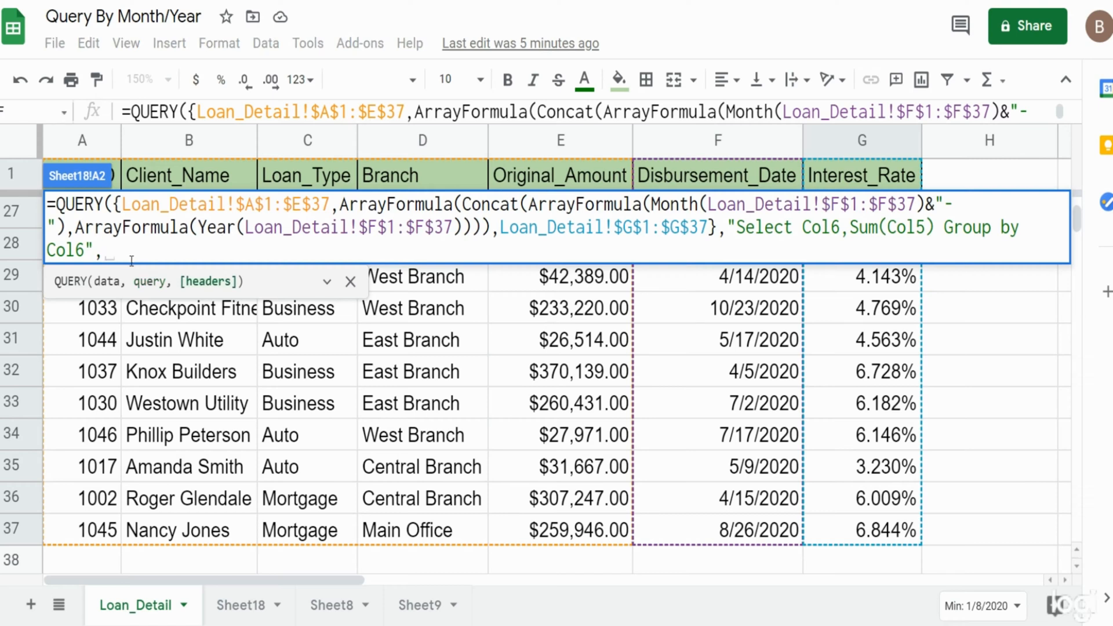
pyautogui.moveTo(207, 298)
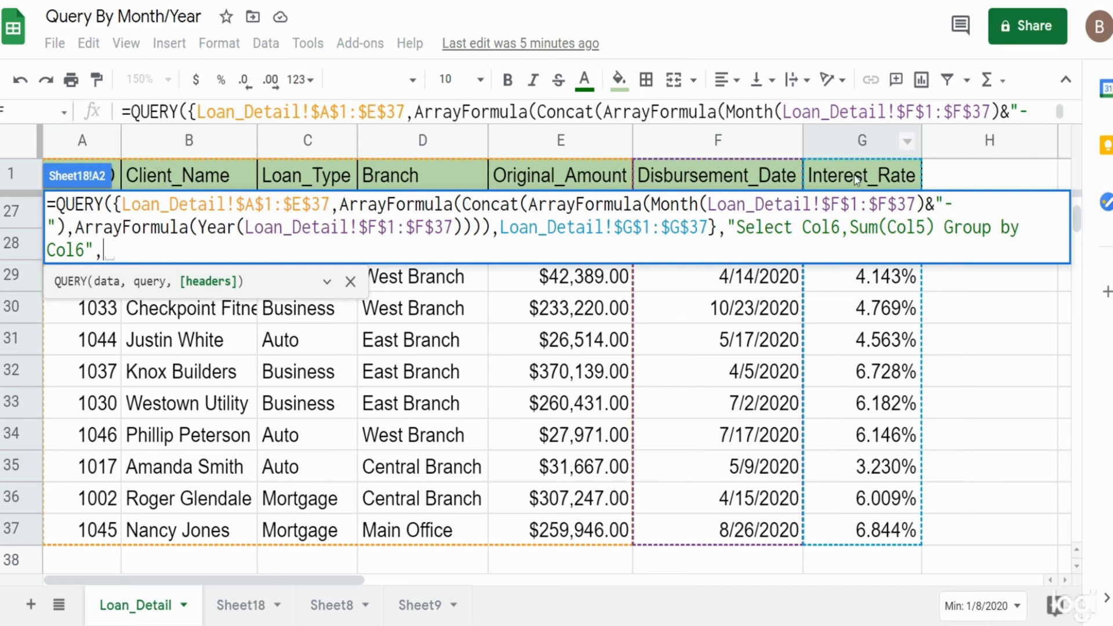
pyautogui.moveTo(925, 176)
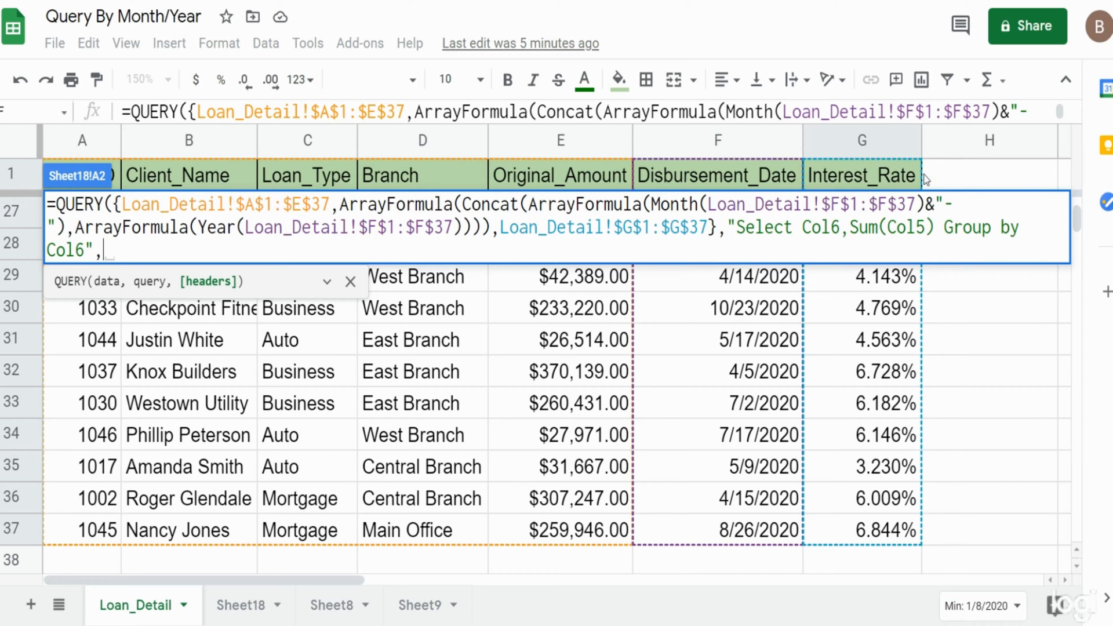
pyautogui.moveTo(186, 274)
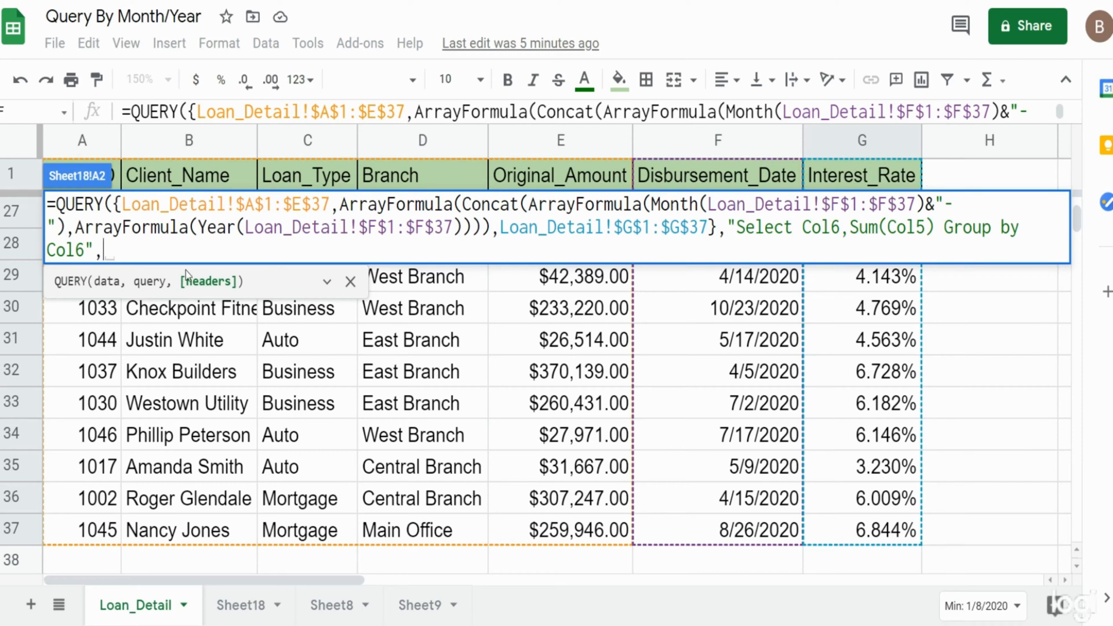
pyautogui.write('1)')
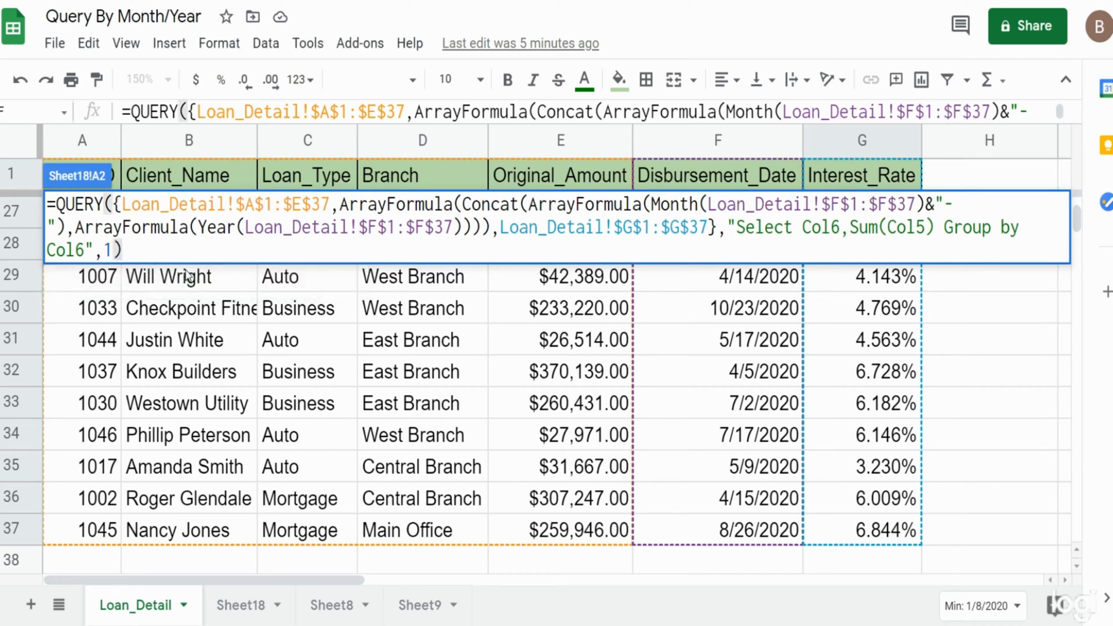
pyautogui.click(240, 606)
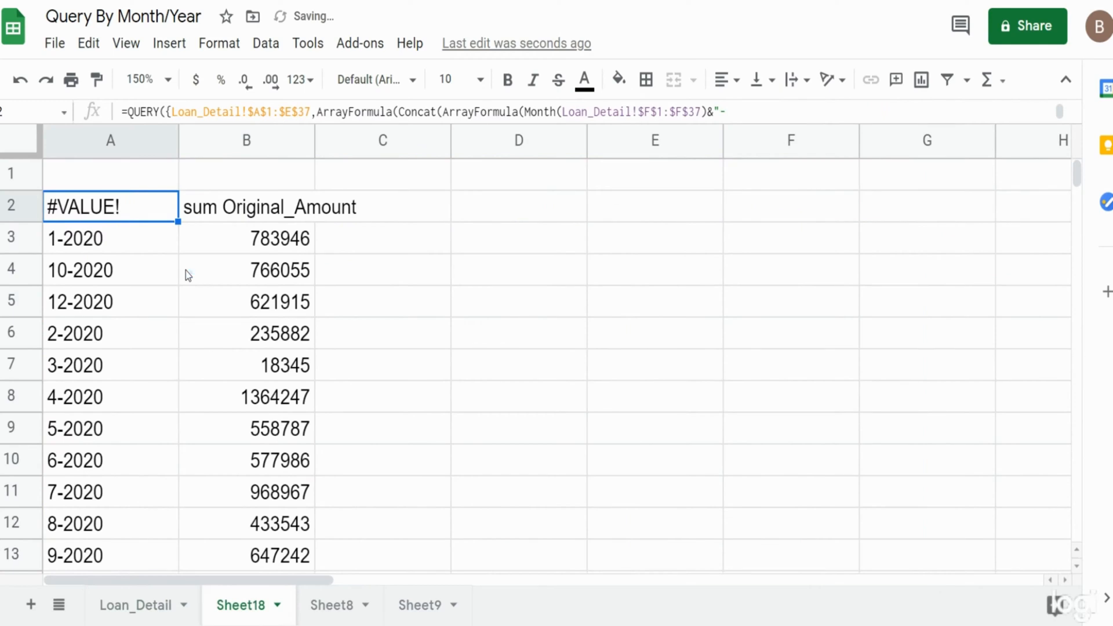
pyautogui.moveTo(174, 394)
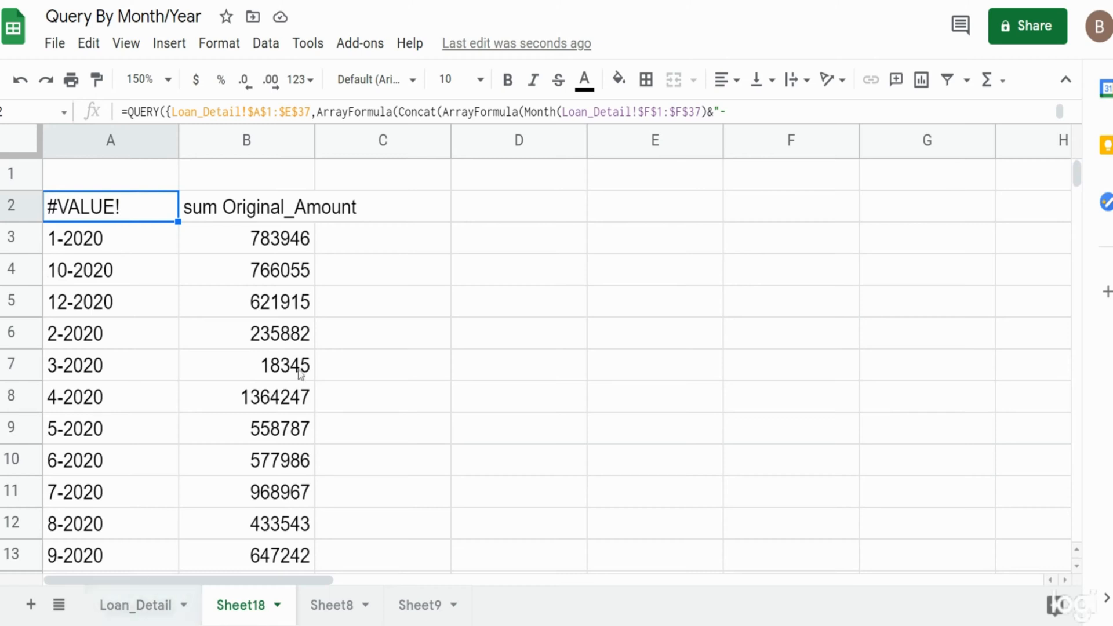
pyautogui.moveTo(106, 215)
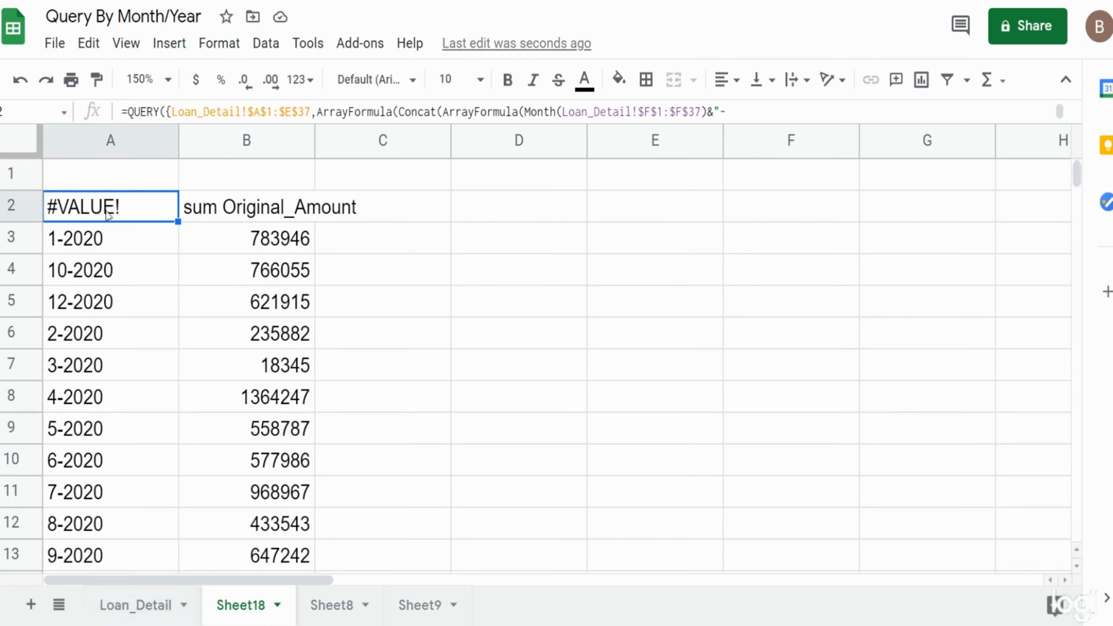
# Step: Reopen the QUERY formula in A2 for editing
pyautogui.doubleClick(105, 207)
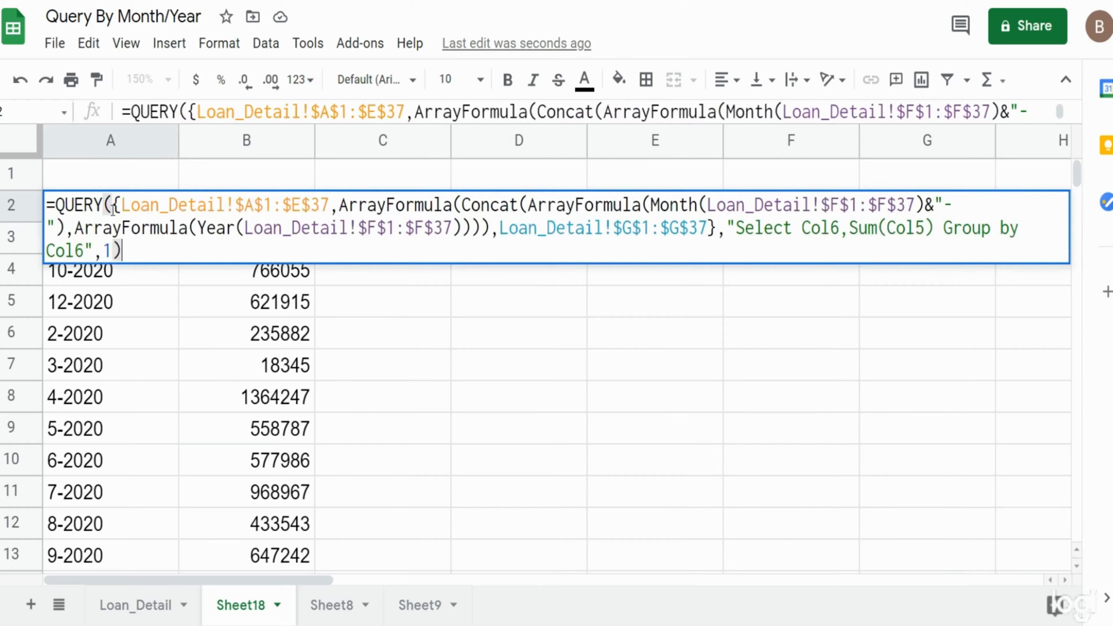
pyautogui.moveTo(418, 207)
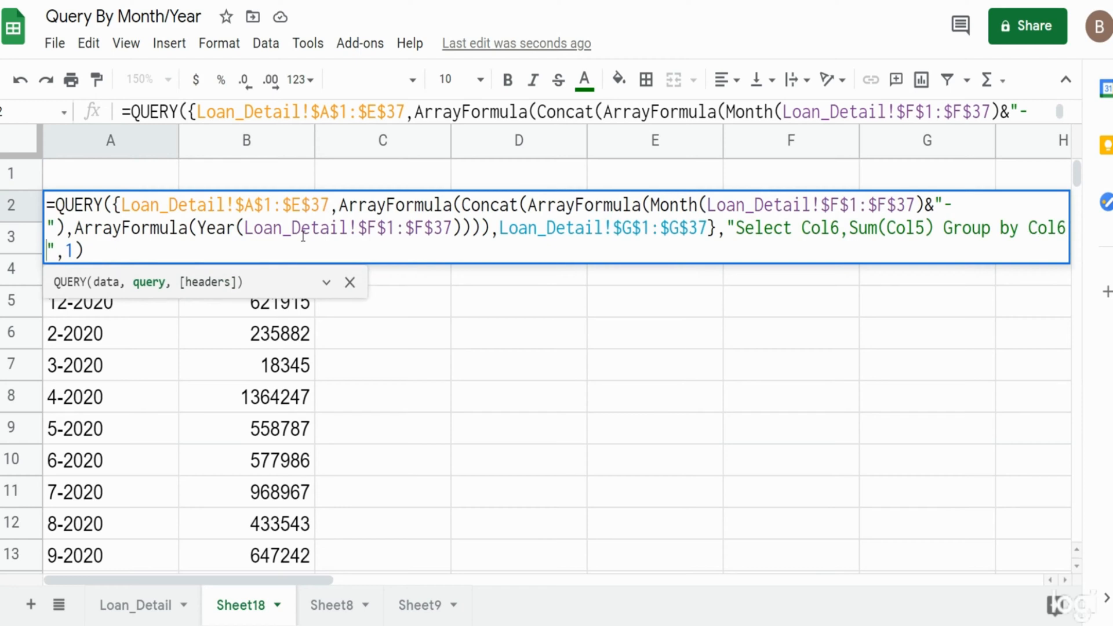
# Step: Add label Col6 'Disb Mo/Yr' to the query string
pyautogui.write('1')
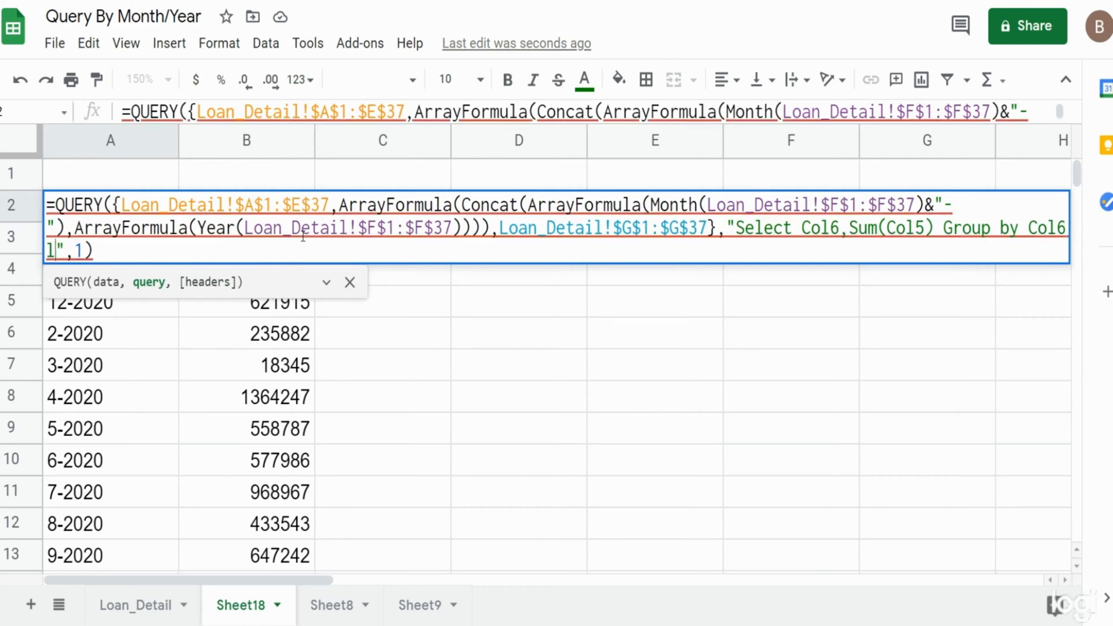
pyautogui.write('label Col')
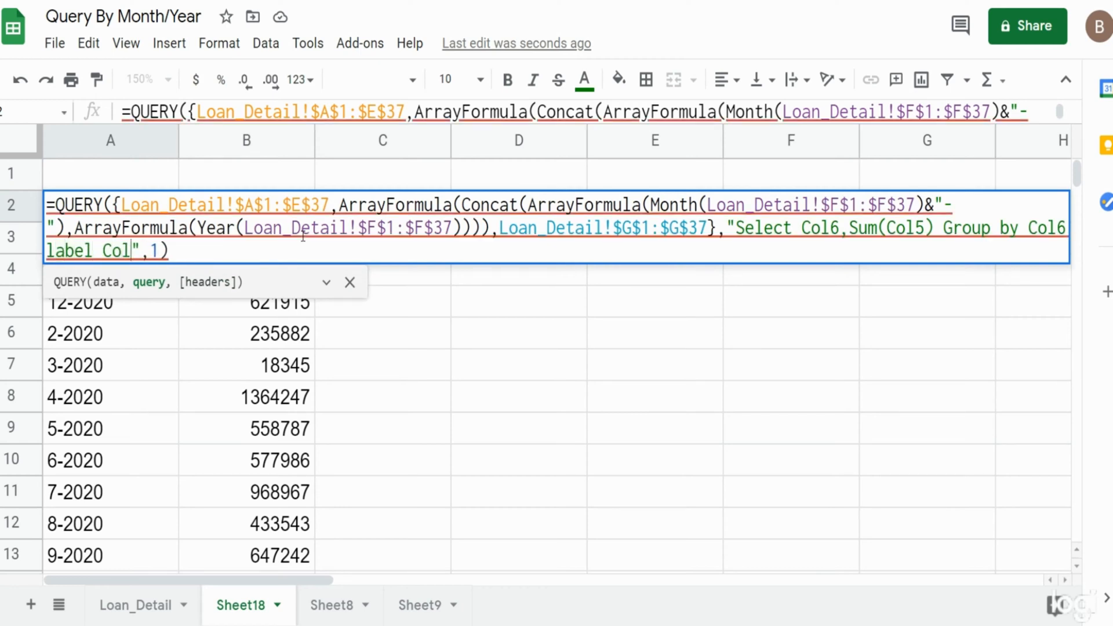
pyautogui.write('6')
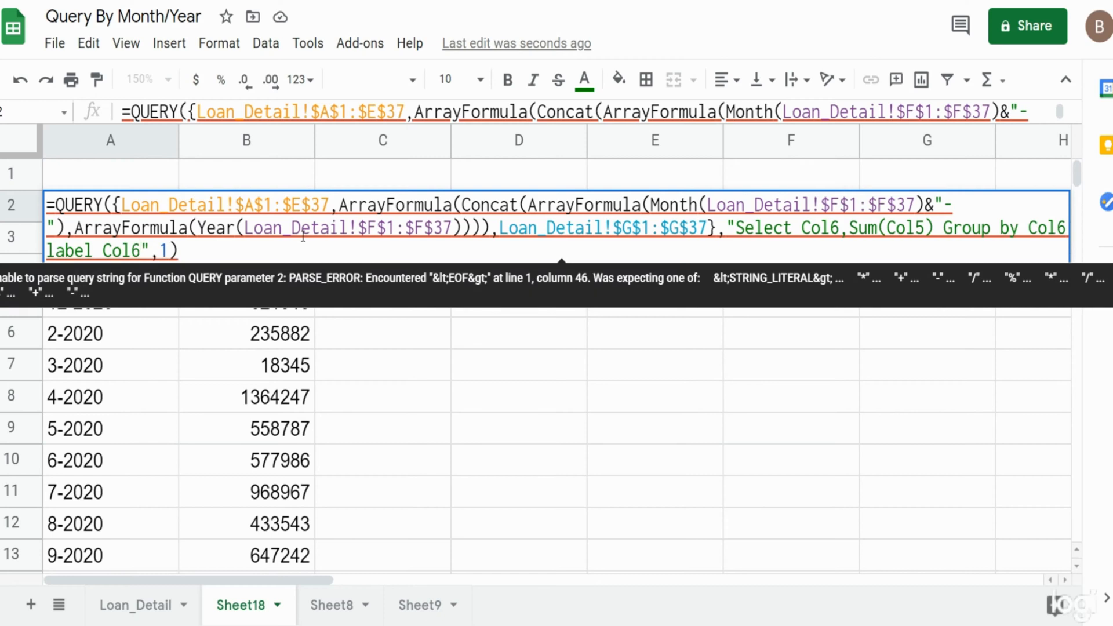
pyautogui.write("'")
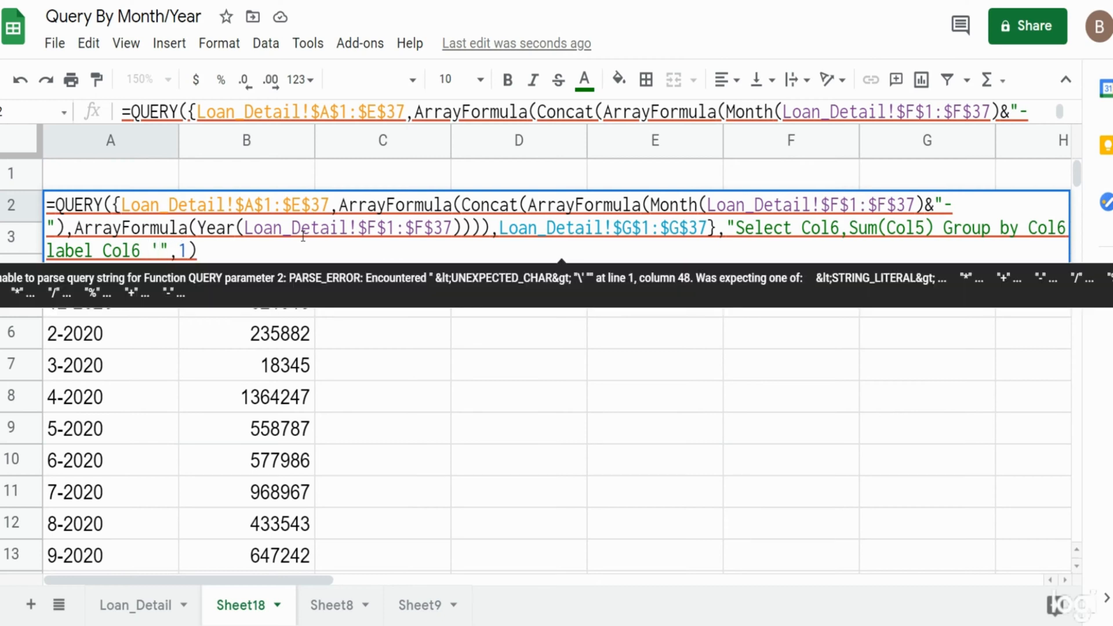
pyautogui.write('M')
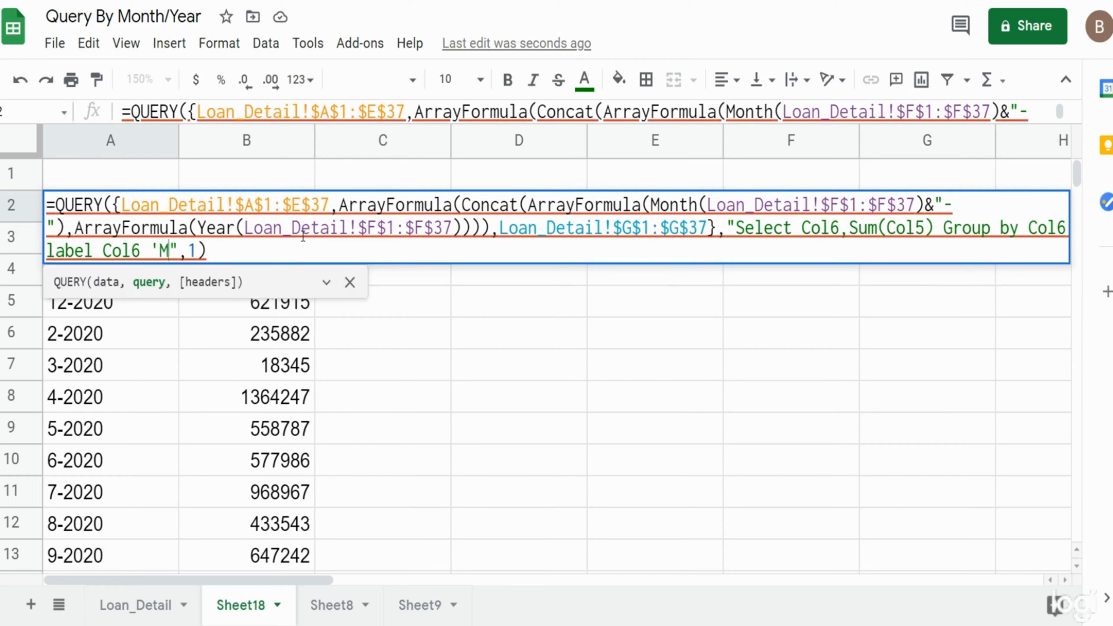
pyautogui.press('Backspace')
pyautogui.write('Disb ')
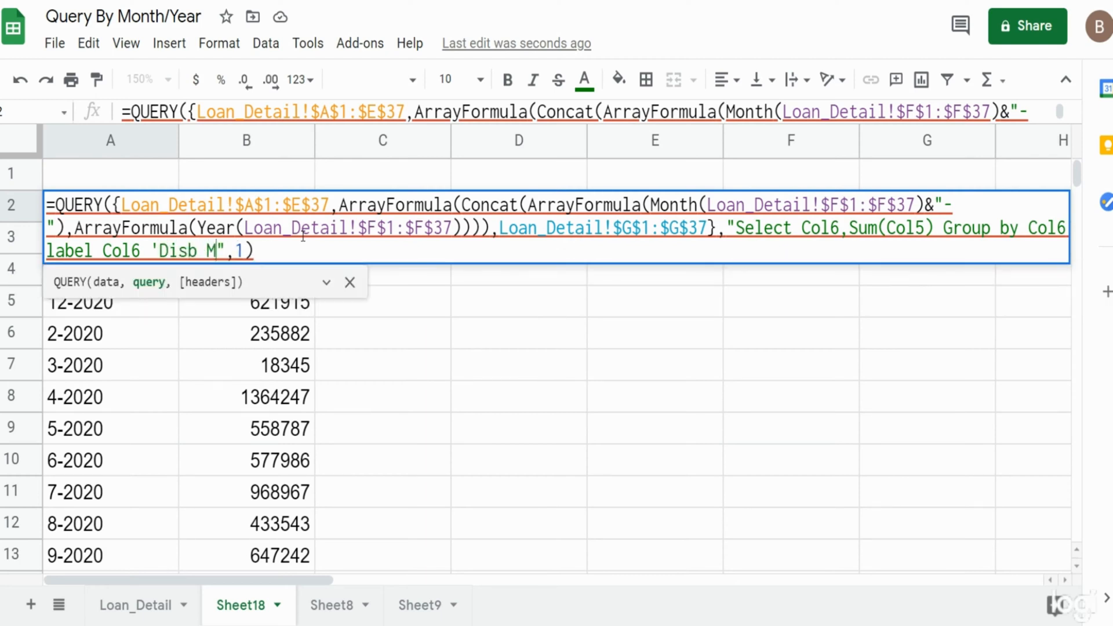
pyautogui.write('o/Yr')
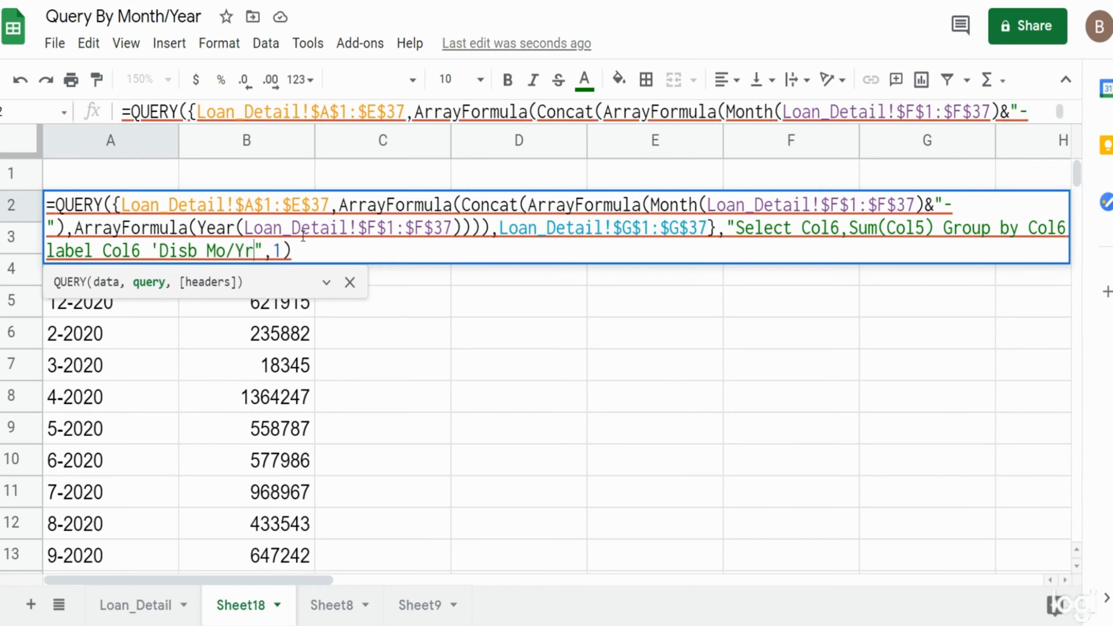
pyautogui.write("' Format")
pyautogui.press('Enter')
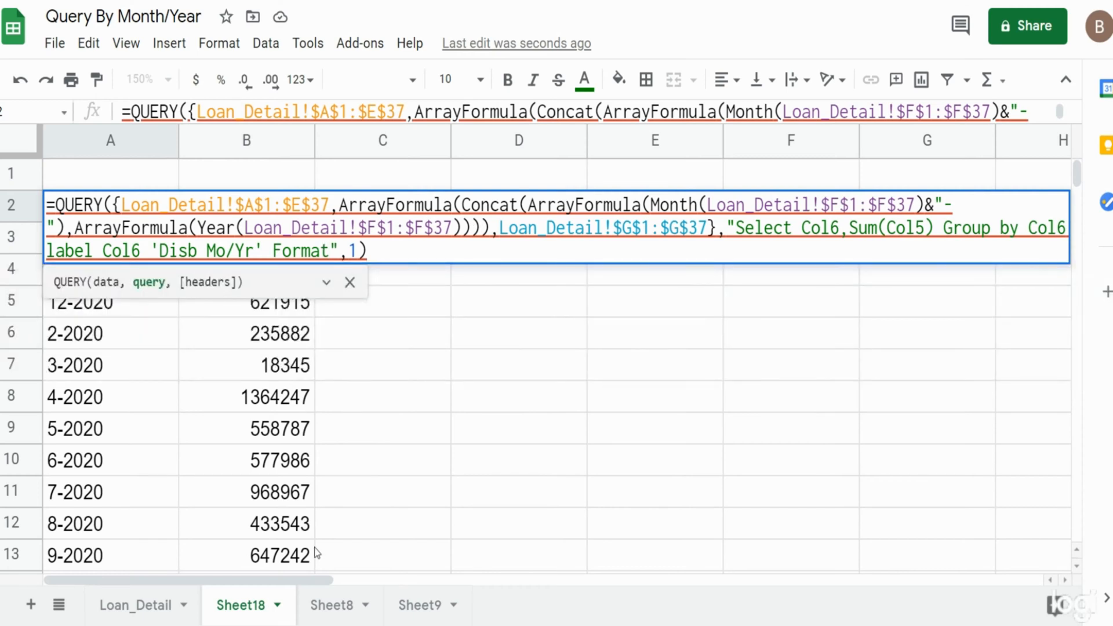
pyautogui.moveTo(312, 399)
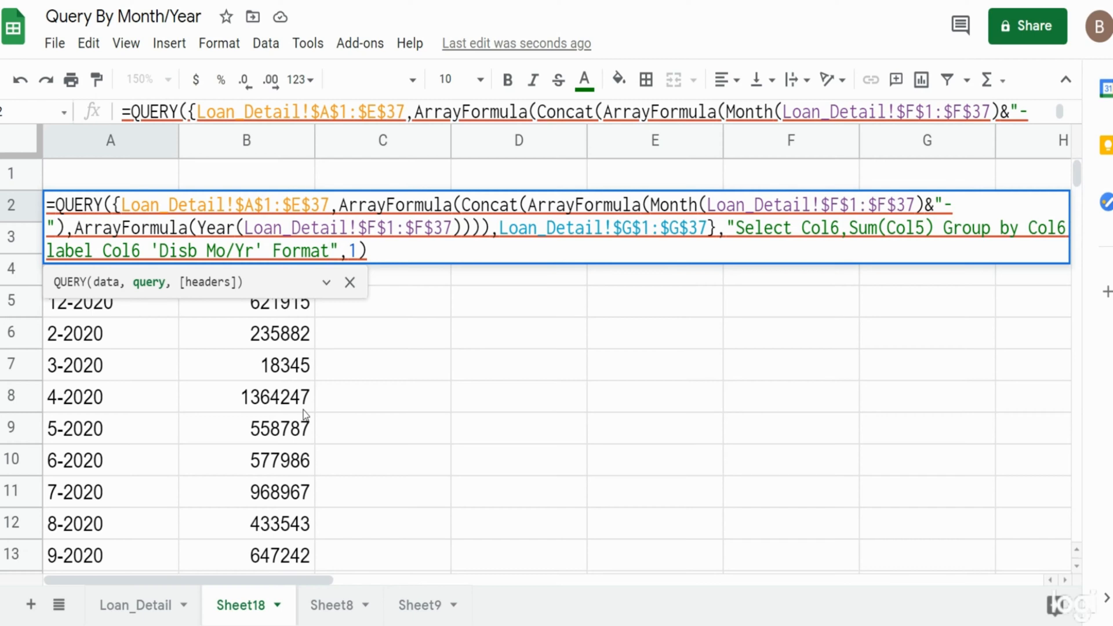
# Step: Append Format Sum(Col5) '##,##0.00' so the summed amounts show thousands separators and two decimals
pyautogui.write('" "')
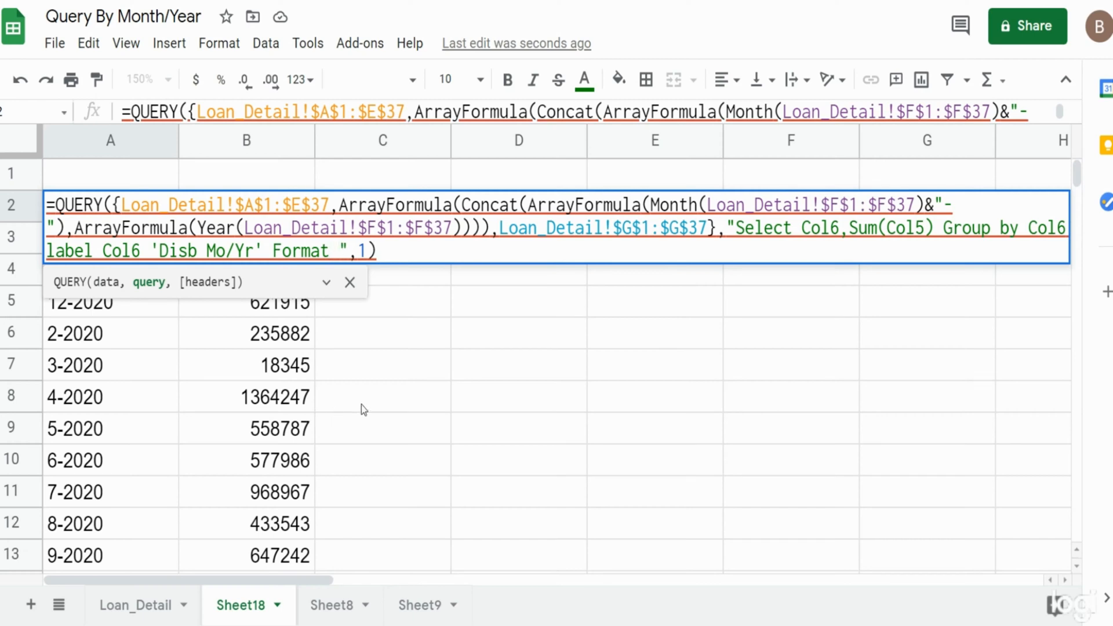
pyautogui.write('Sum')
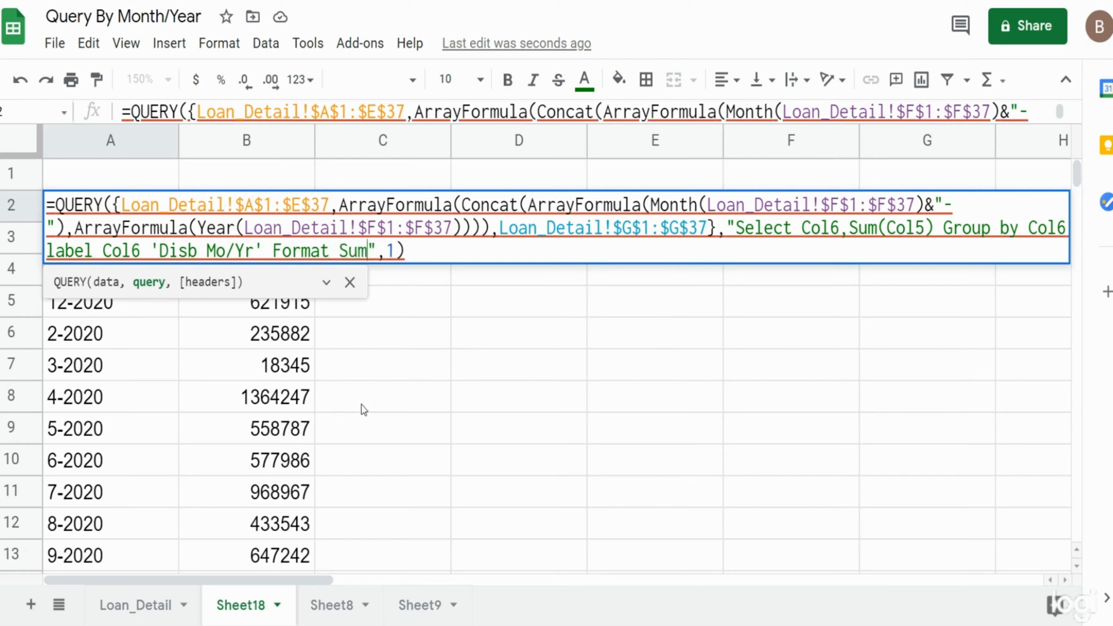
pyautogui.write('(Col5')
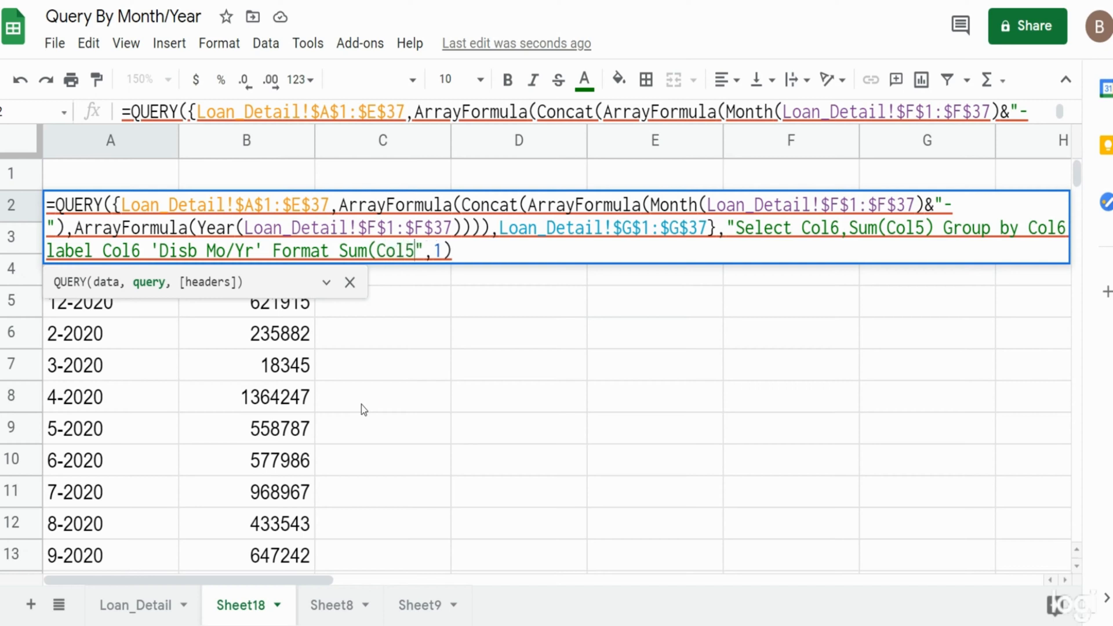
pyautogui.write('" "')
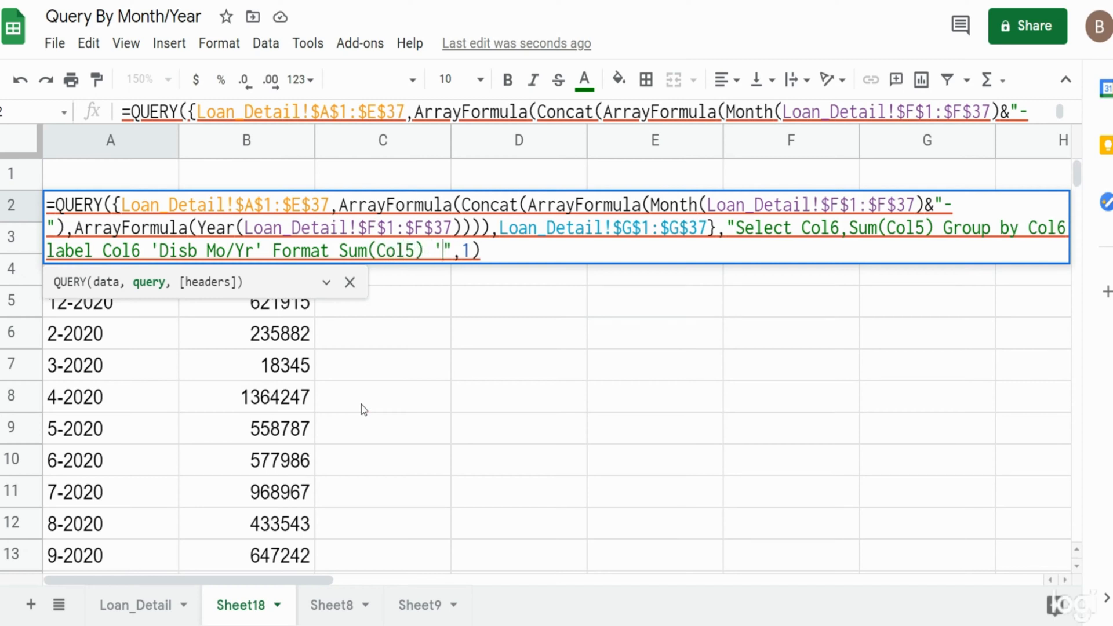
pyautogui.write('#')
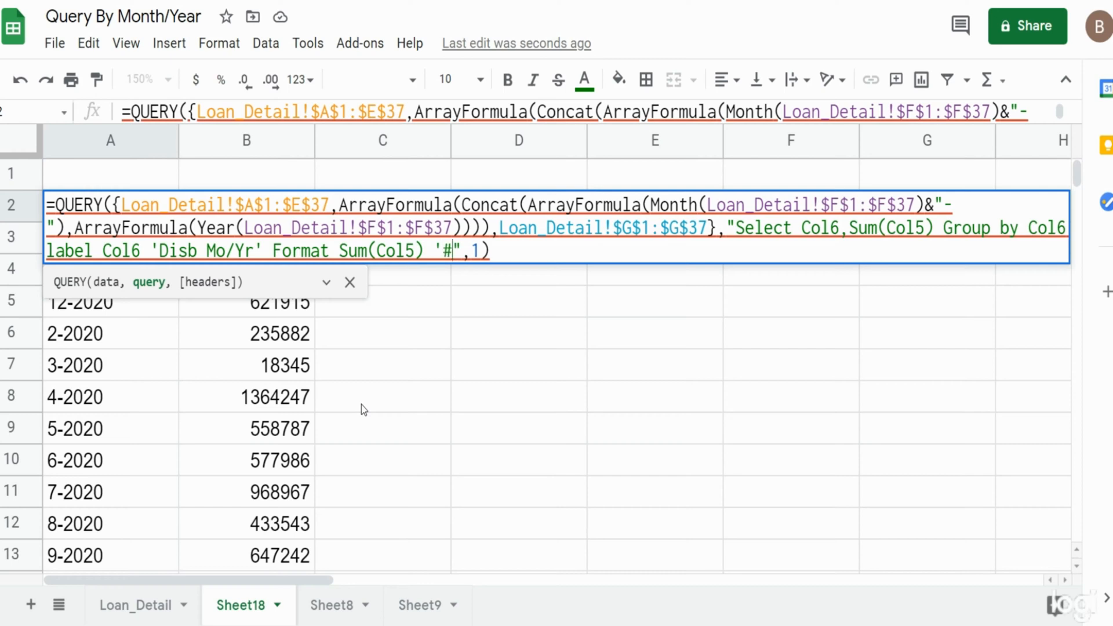
pyautogui.write("#,##0.00'")
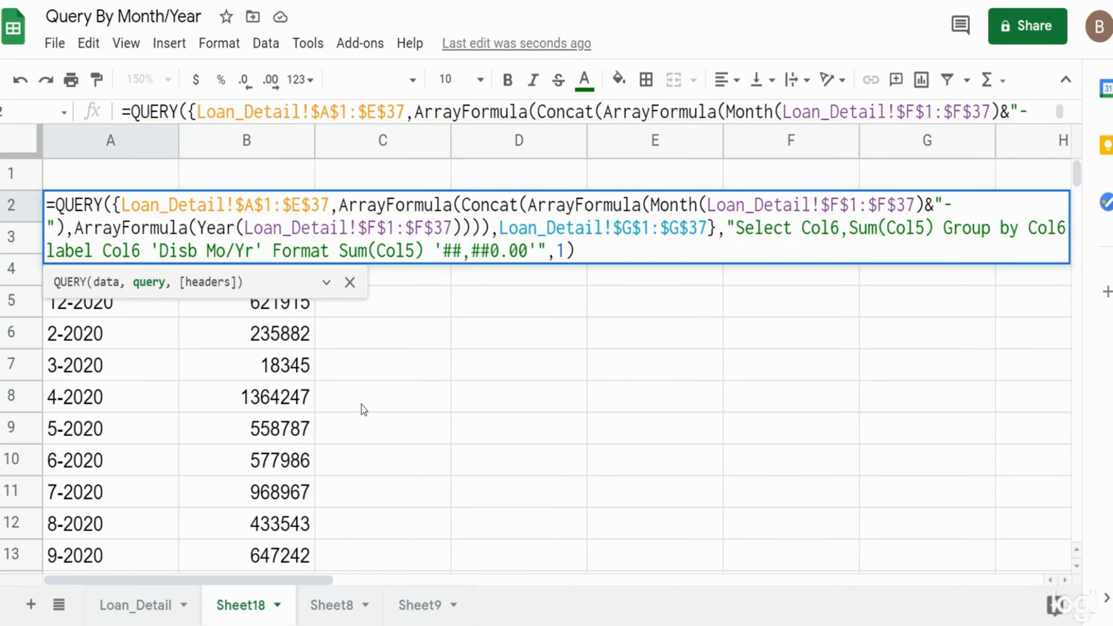
pyautogui.press('Enter')
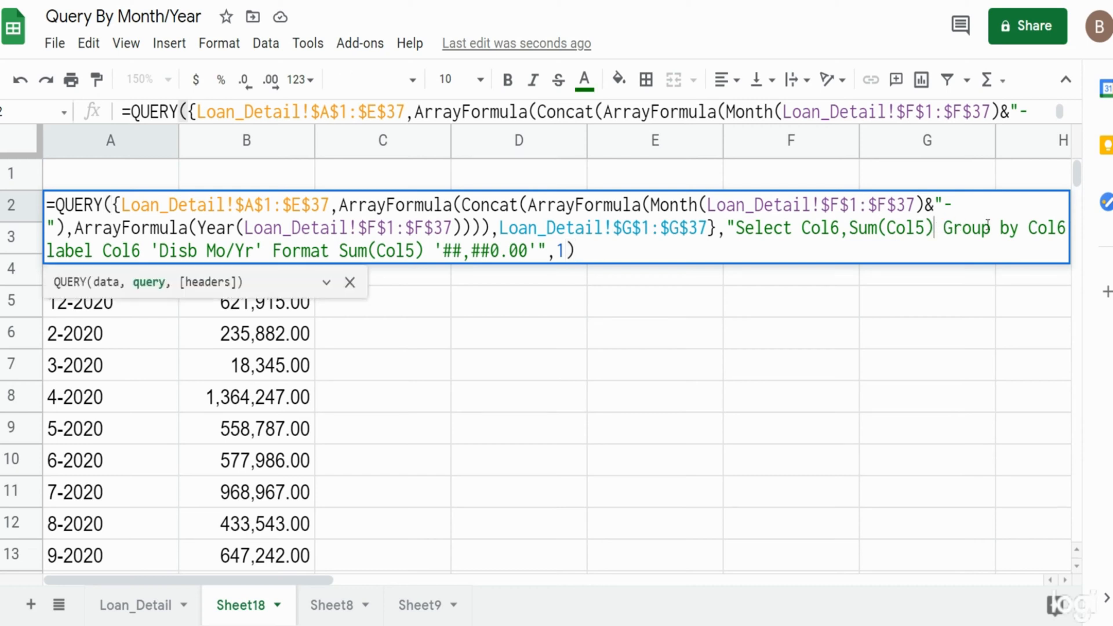
# Step: Add Where Col6 = '5-2020' so only the 5-2020 row with 558,787.00 remains
pyautogui.write('Where')
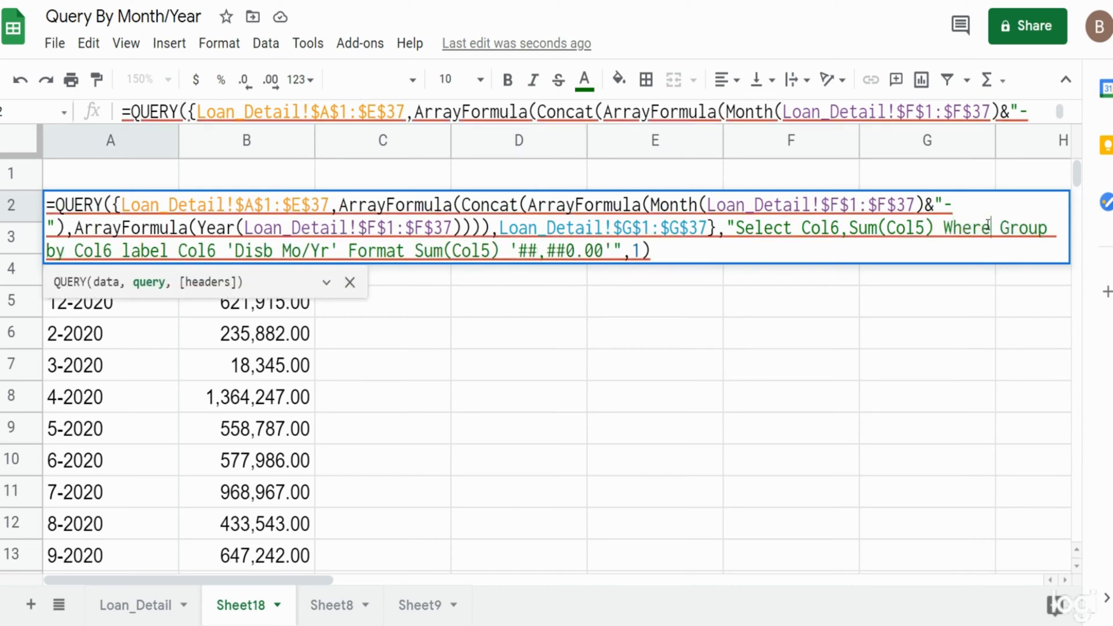
pyautogui.write('Col6')
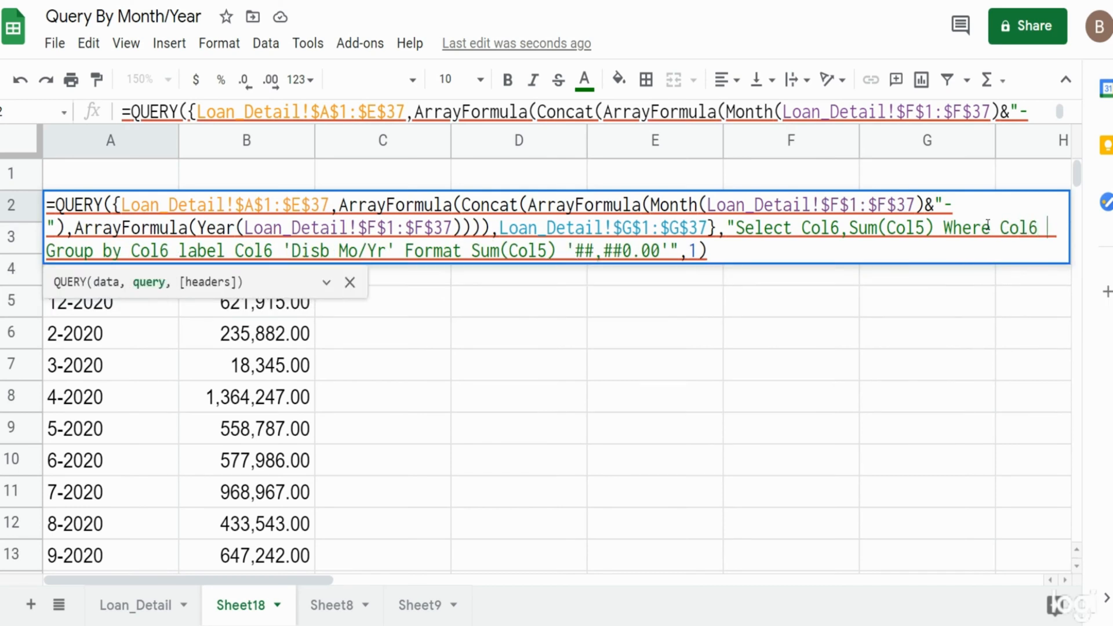
pyautogui.write("= '")
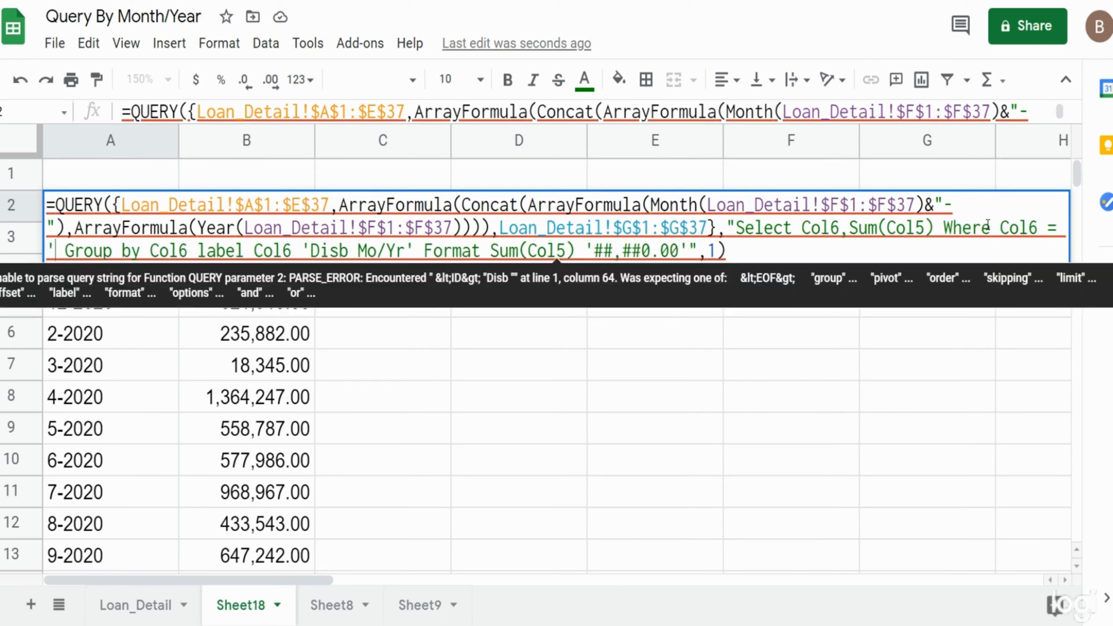
pyautogui.write("5-2020'")
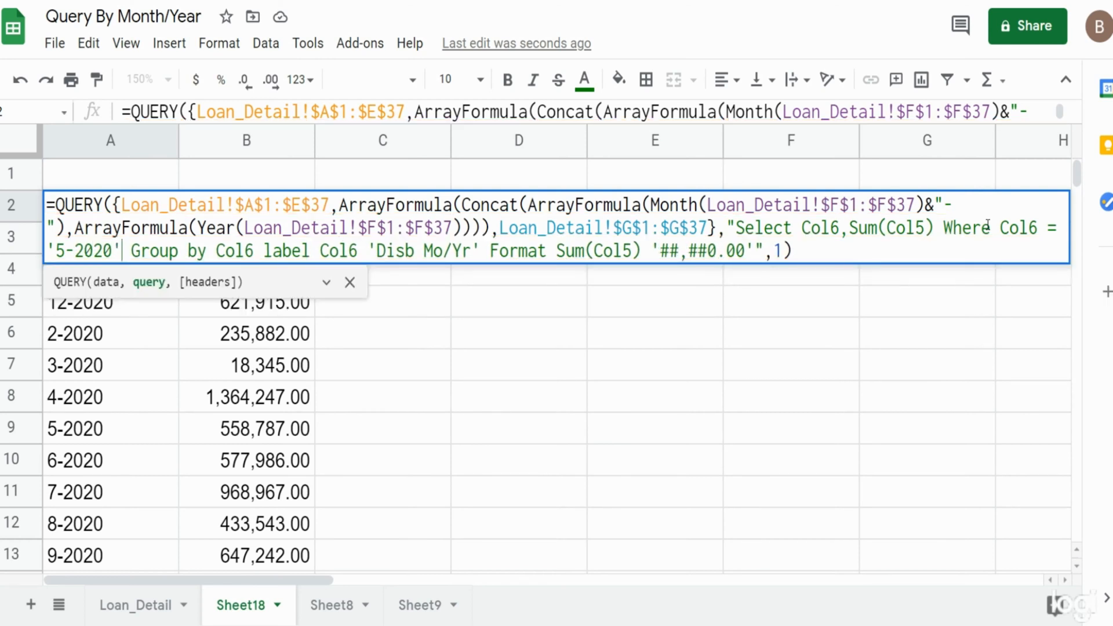
pyautogui.press('Enter')
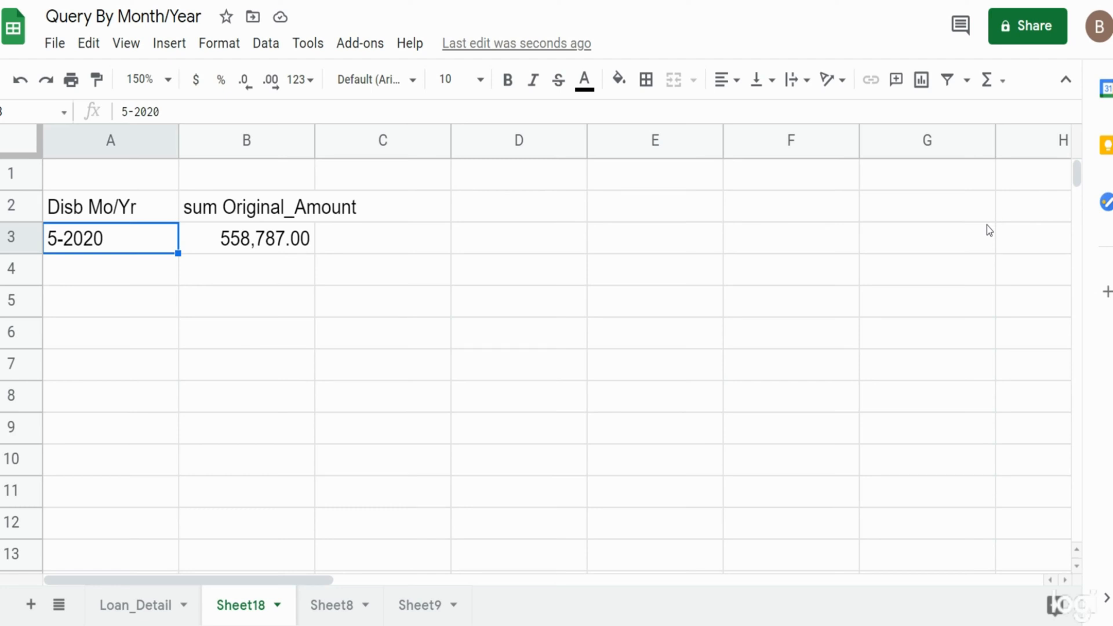
pyautogui.click(110, 207)
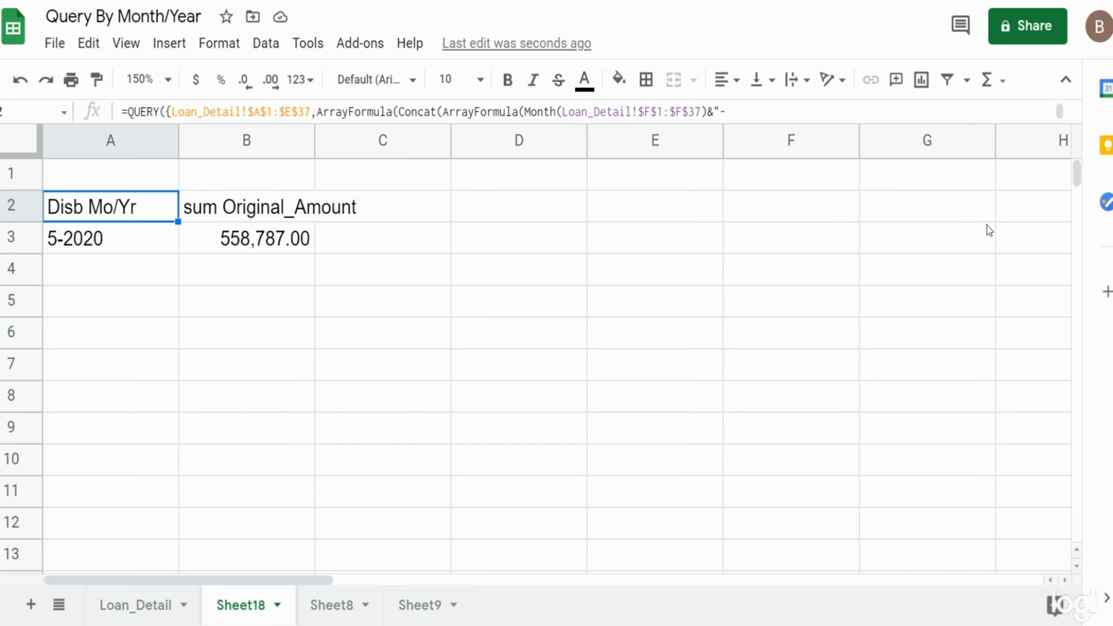
pyautogui.moveTo(1036, 325)
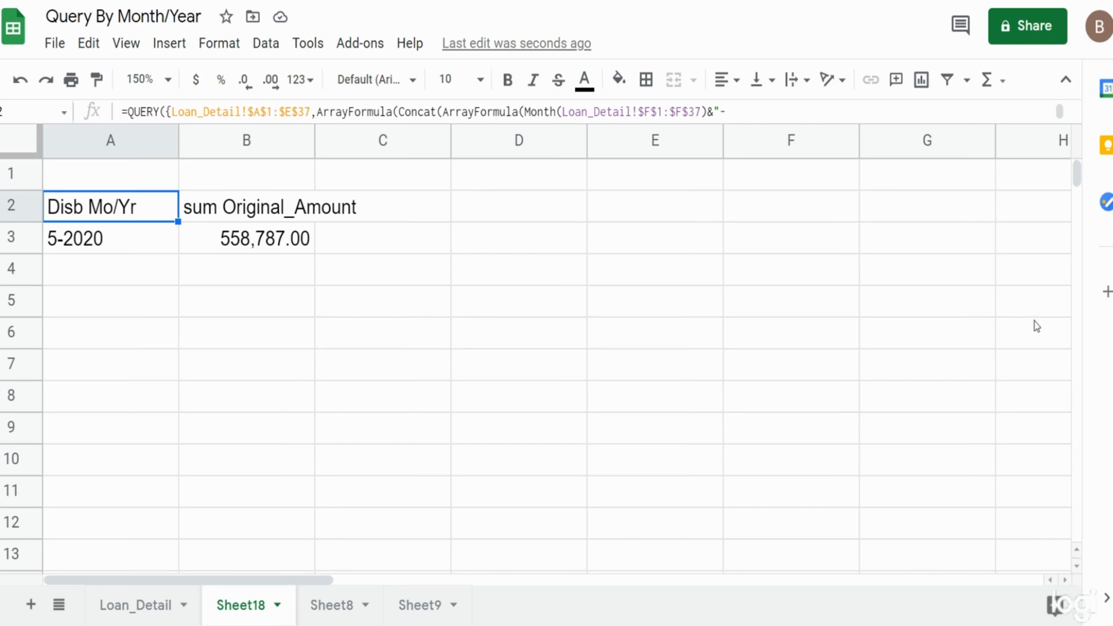